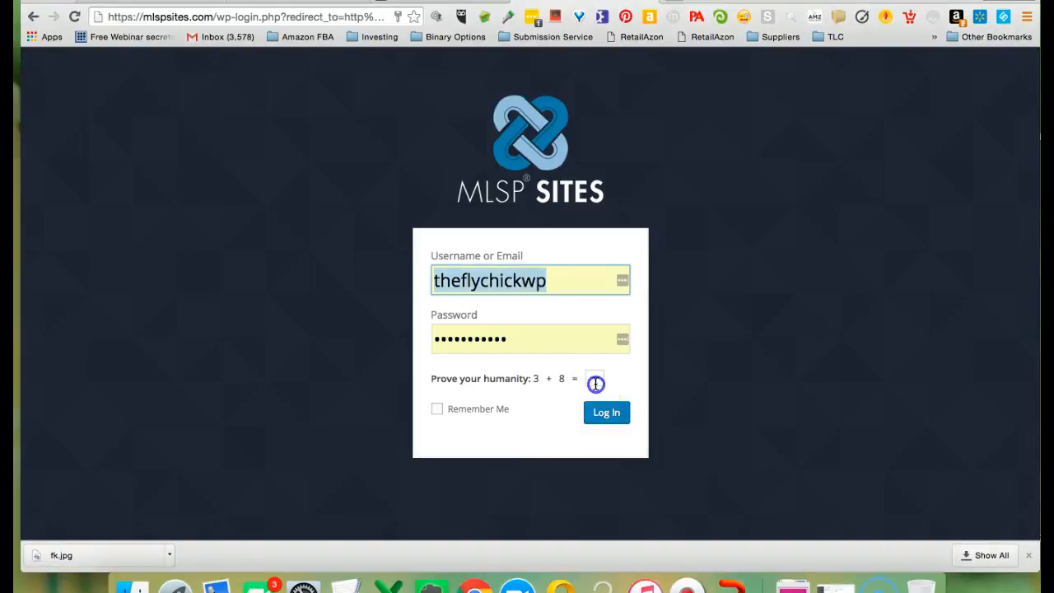
# - Answer the humanity check, log in to the member site and go to My Dashboard
pyautogui.click(606, 411)
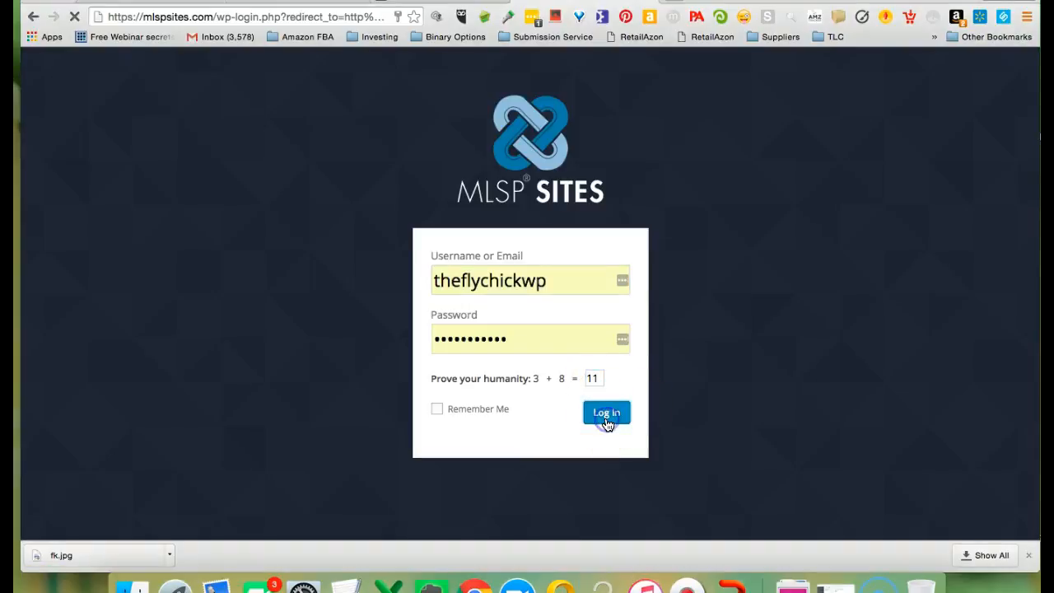
pyautogui.click(606, 412)
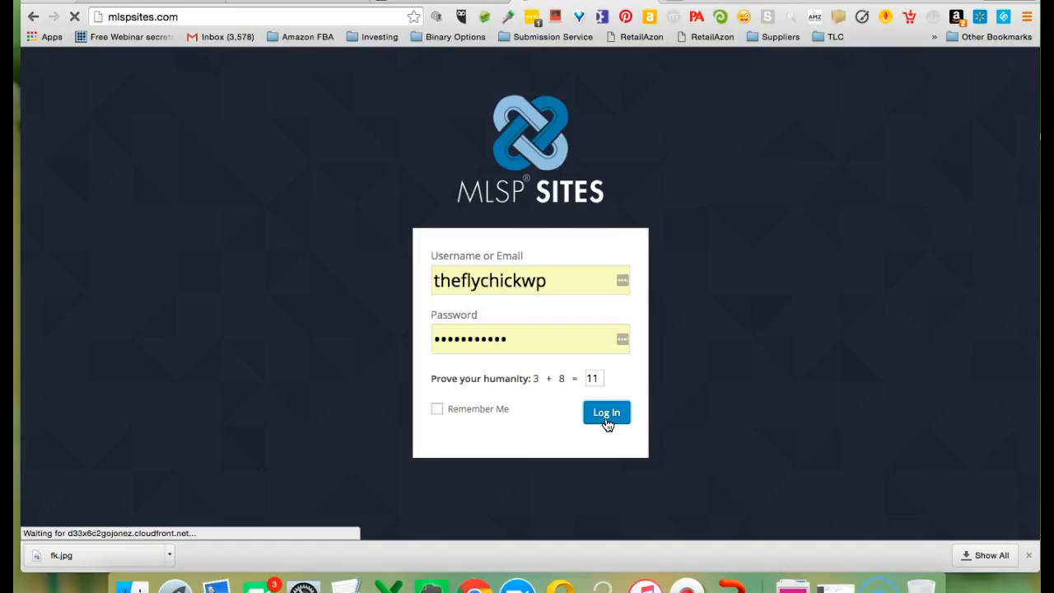
pyautogui.click(606, 412)
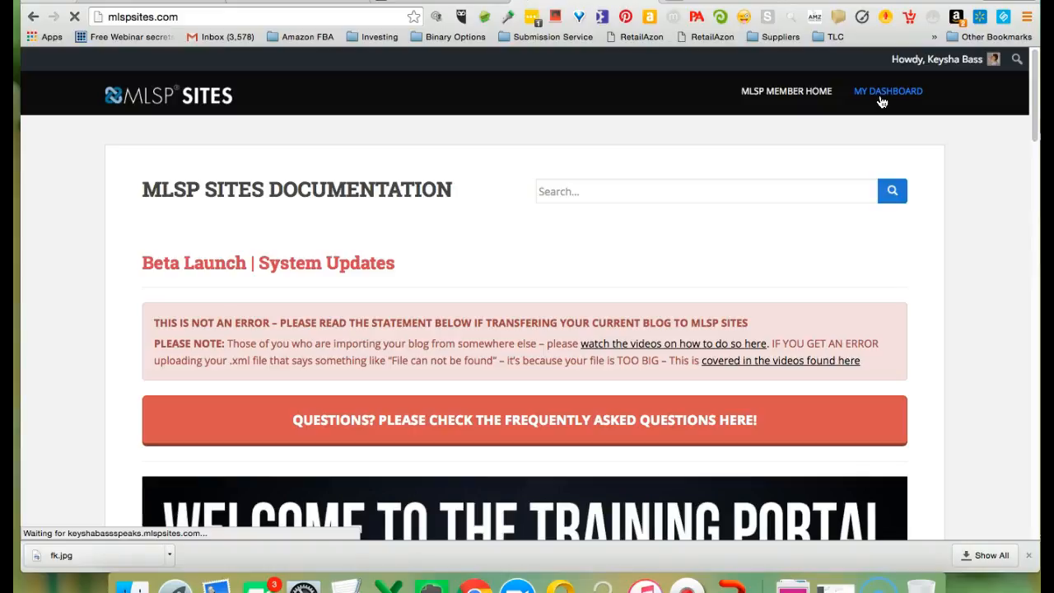
pyautogui.click(888, 91)
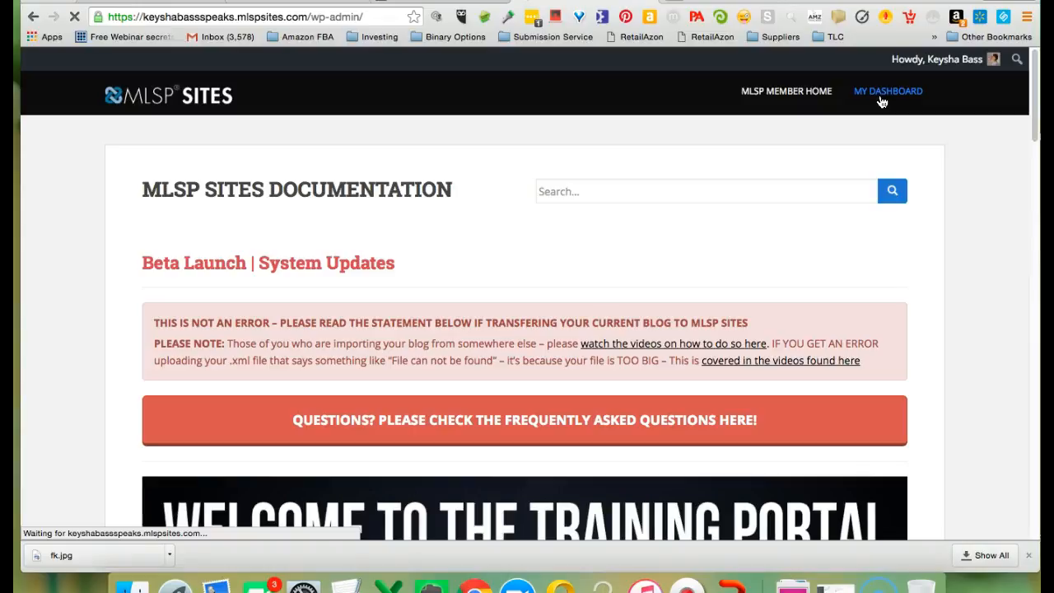
# - Start a new post from Posts > Add New, pre-filled with the default signature block
pyautogui.click(889, 91)
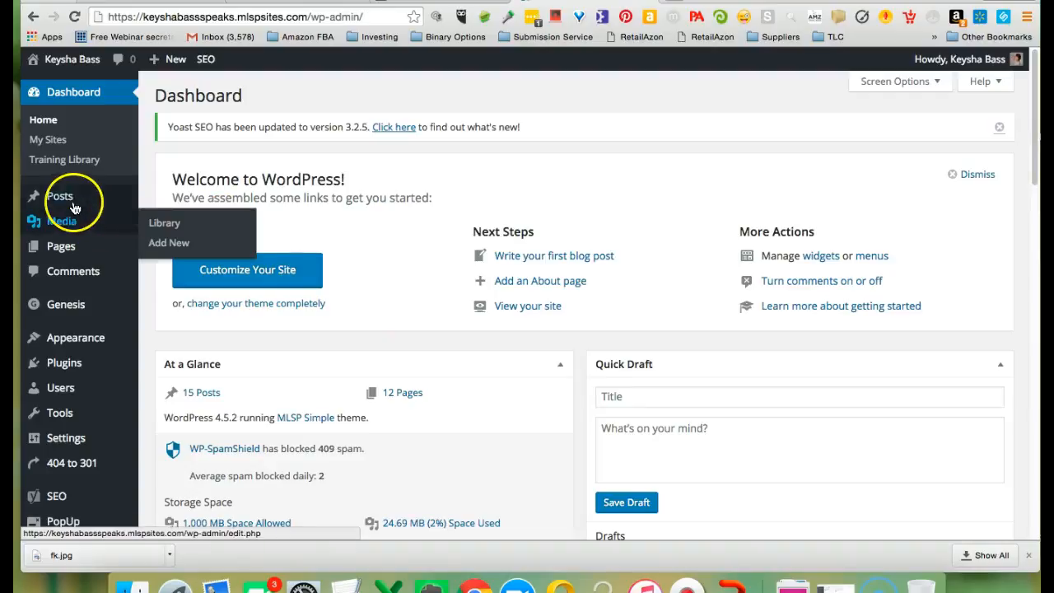
pyautogui.click(59, 196)
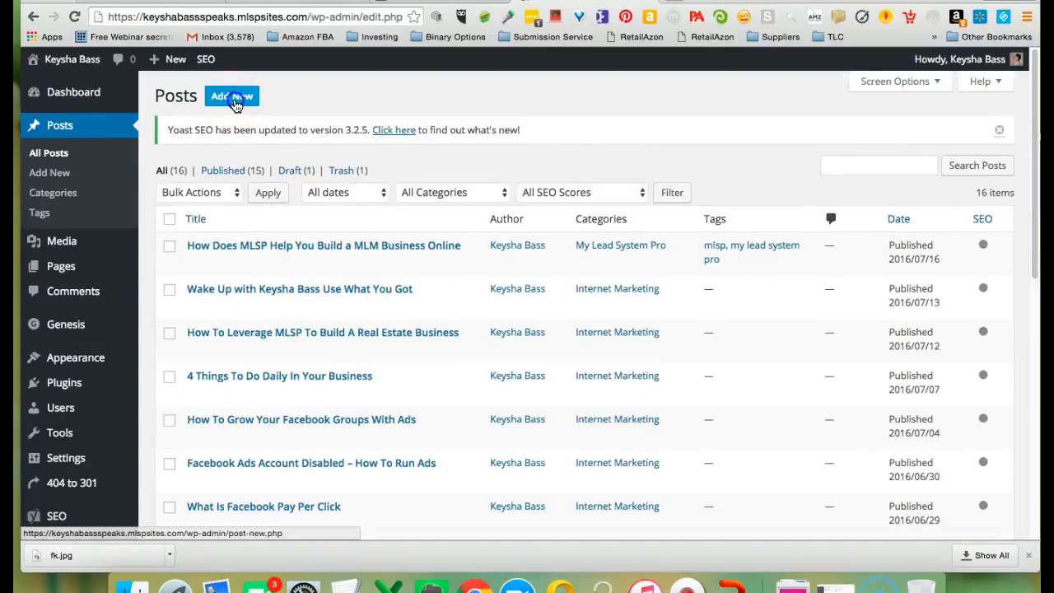
pyautogui.click(231, 96)
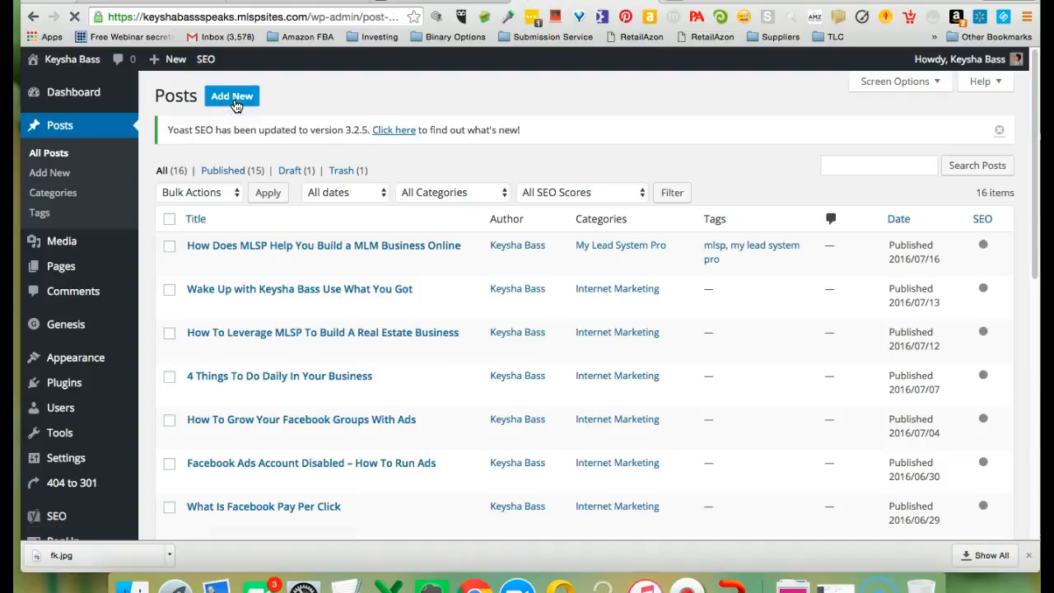
pyautogui.click(231, 96)
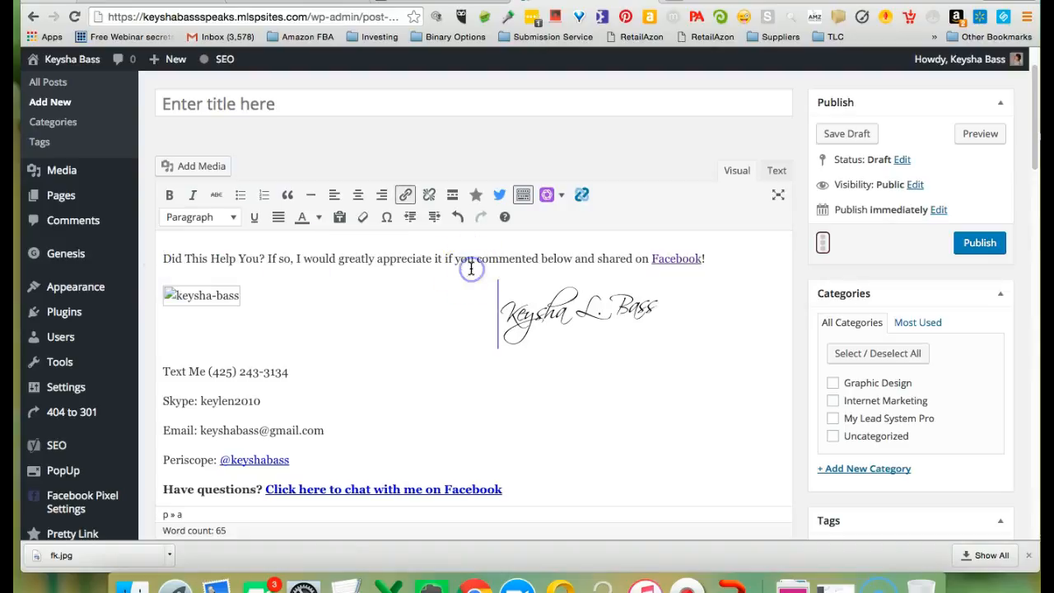
# - Swap the broken sign-off image for the round author photo from the Media Library
pyautogui.click(201, 295)
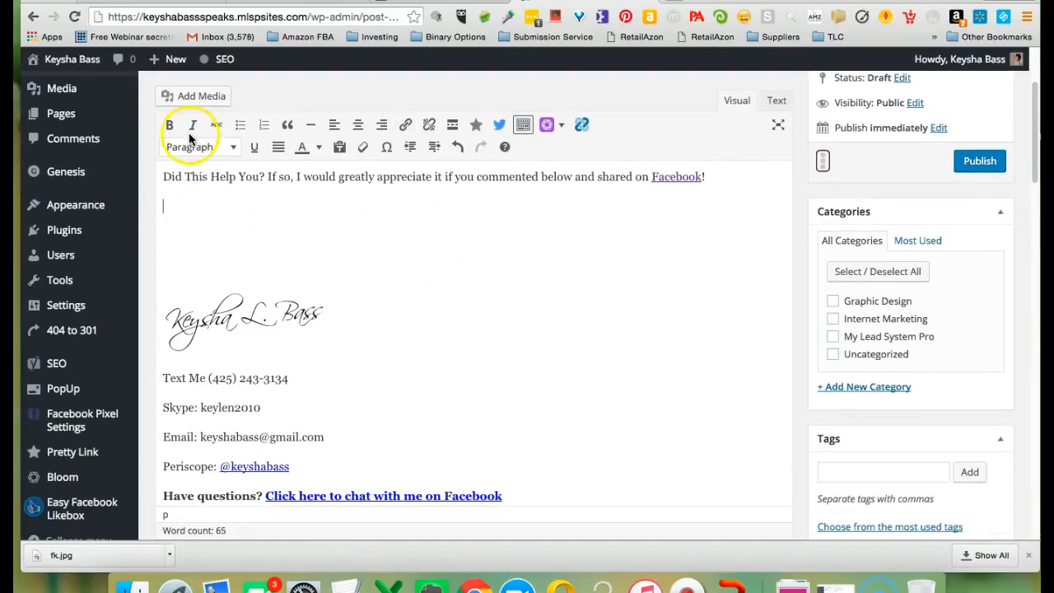
pyautogui.click(192, 95)
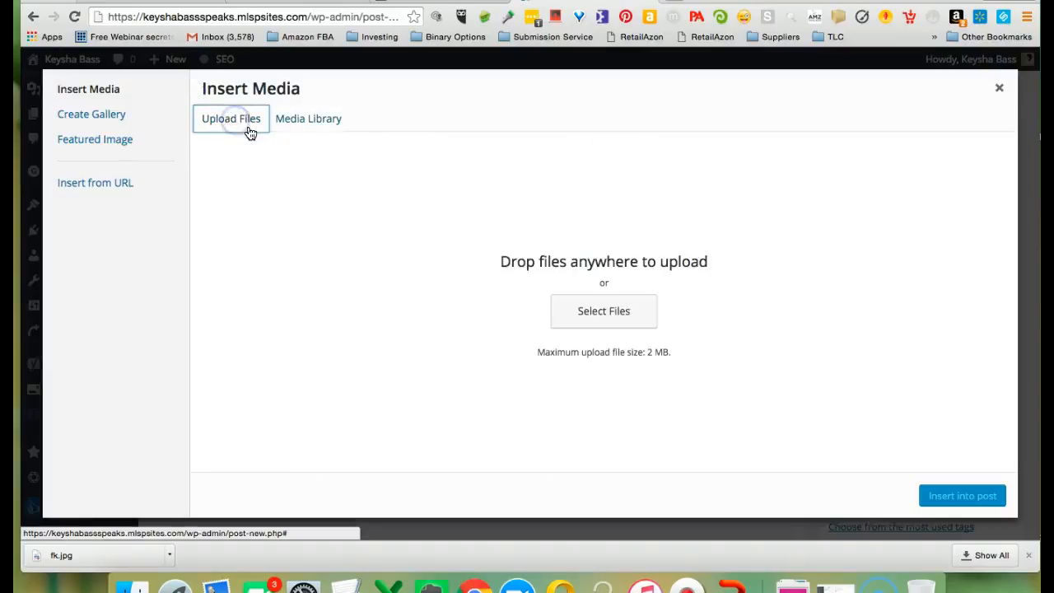
pyautogui.click(308, 119)
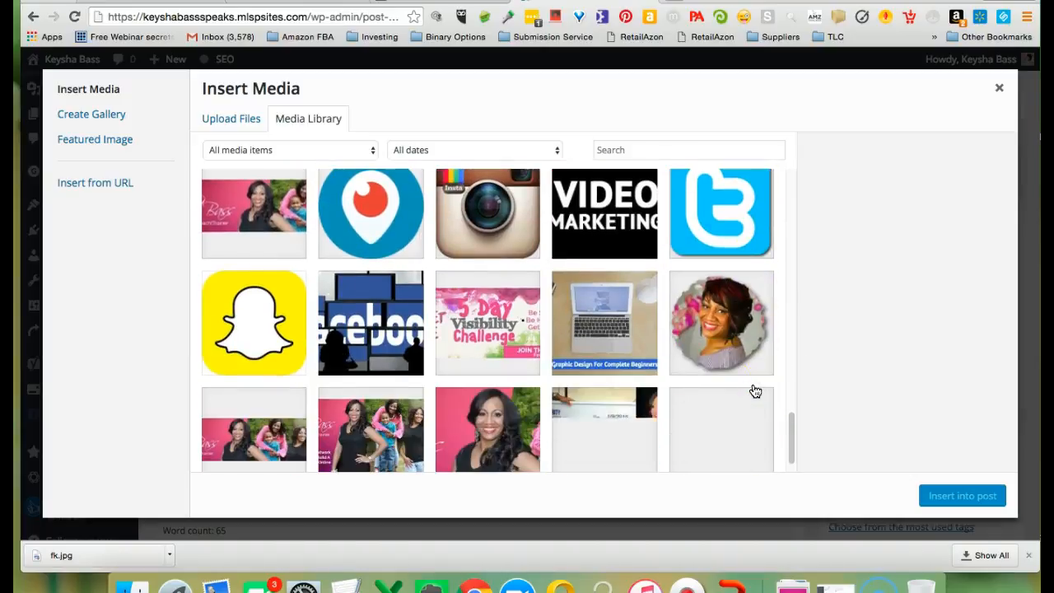
pyautogui.click(998, 89)
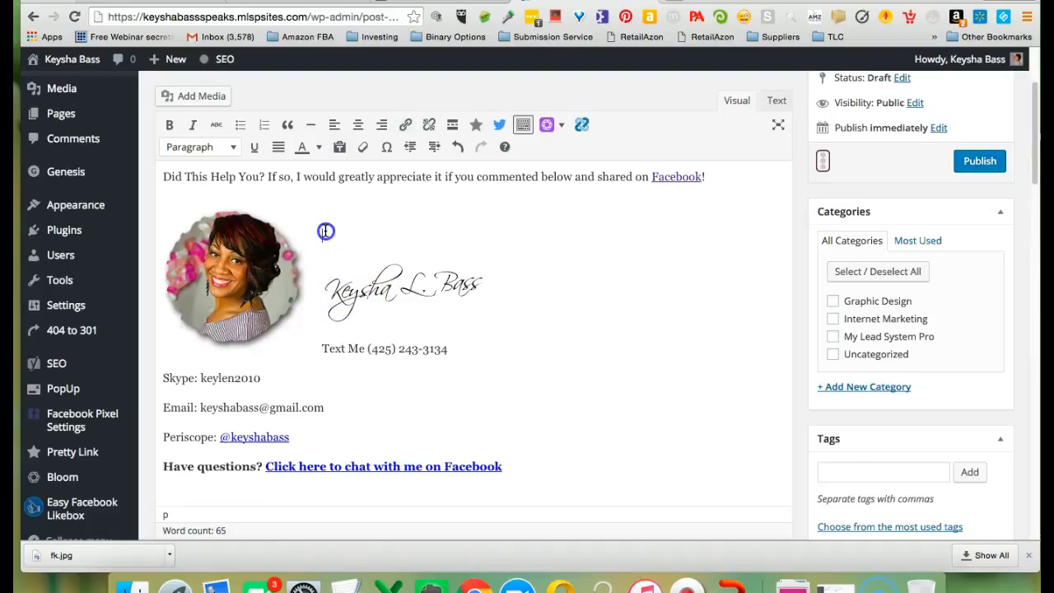
pyautogui.scroll(-3)
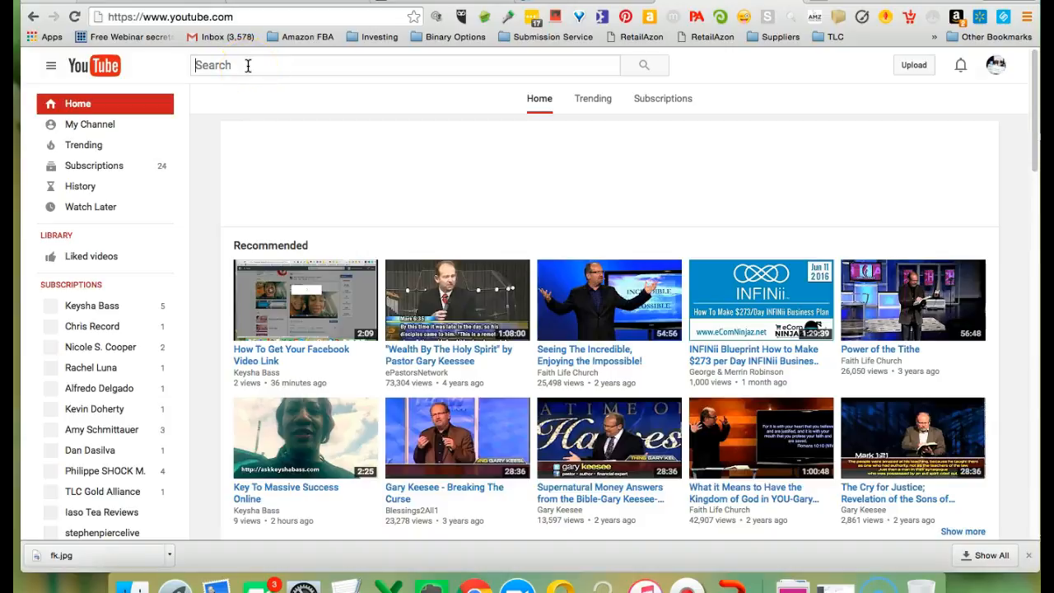
# - Find the Key To Massive Success Online video and visit its uploader's channel page
pyautogui.scroll(-3)
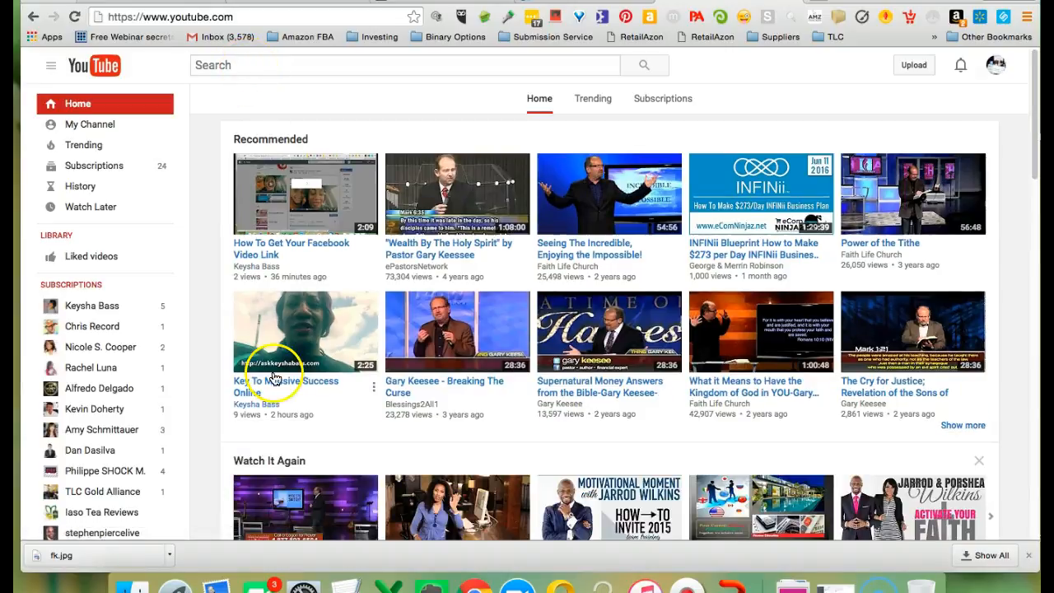
pyautogui.click(305, 331)
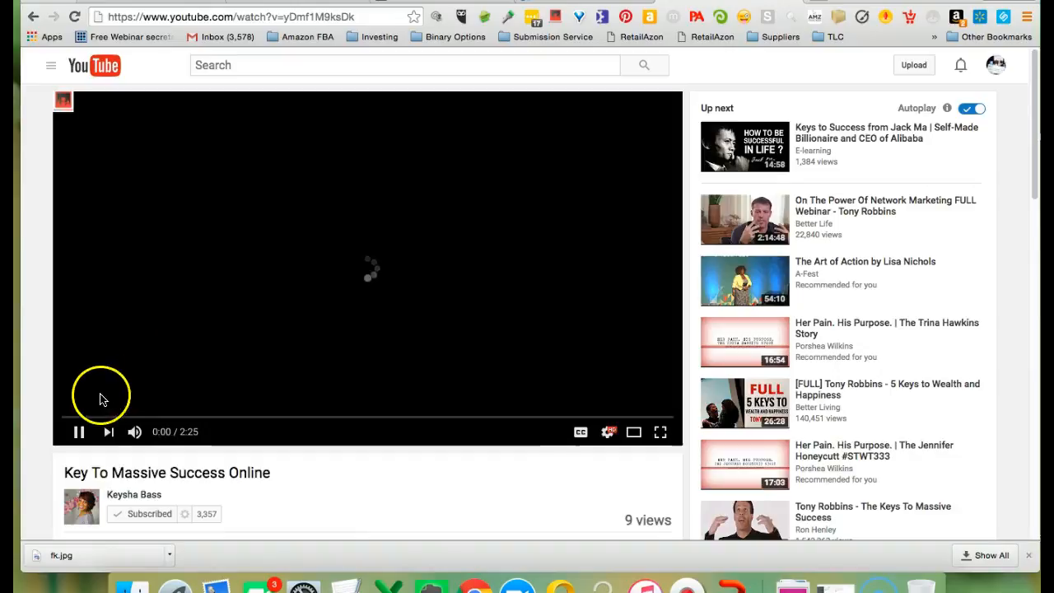
pyautogui.scroll(-3)
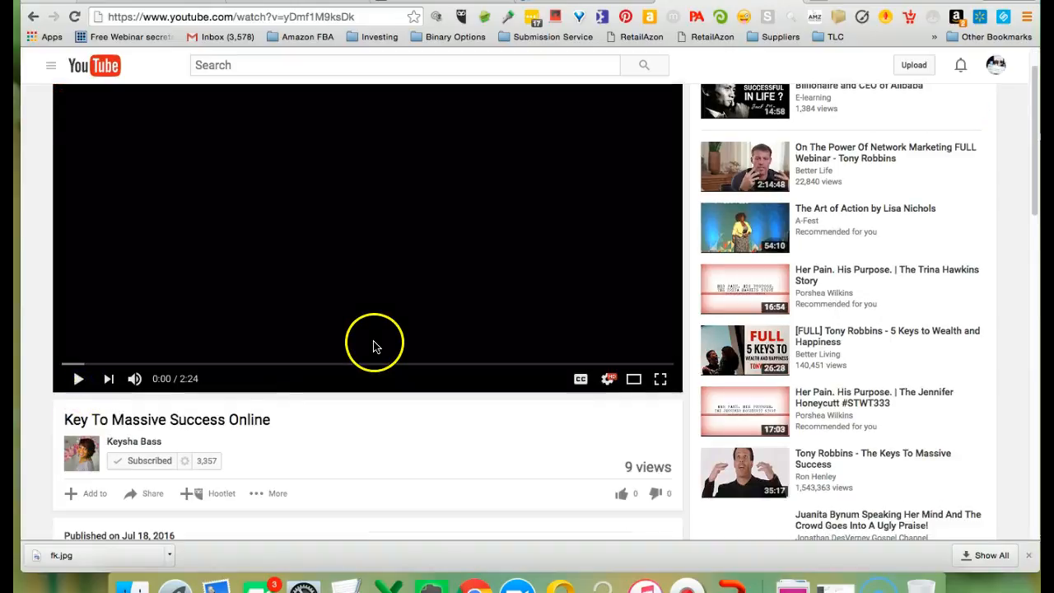
pyautogui.click(133, 441)
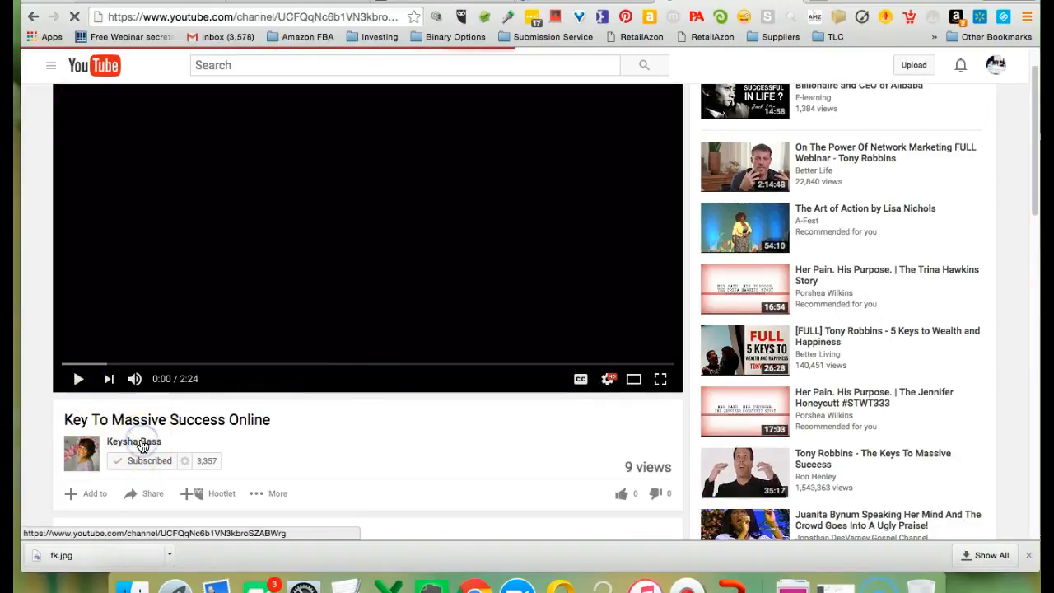
pyautogui.click(133, 441)
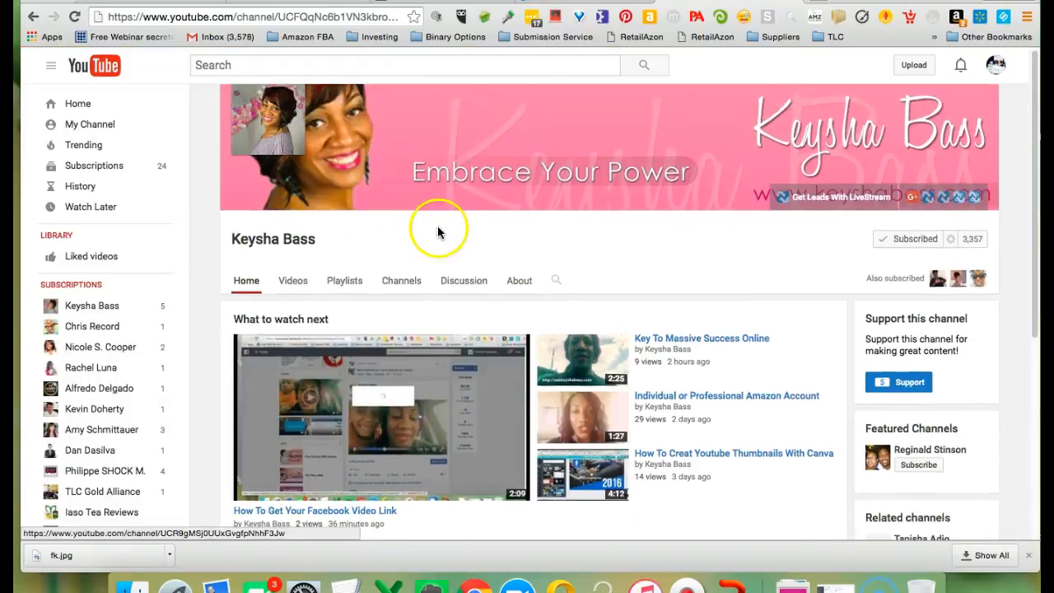
# - Locate the Key To Massive Success Online video on the channel page and bring it up
pyautogui.scroll(-3)
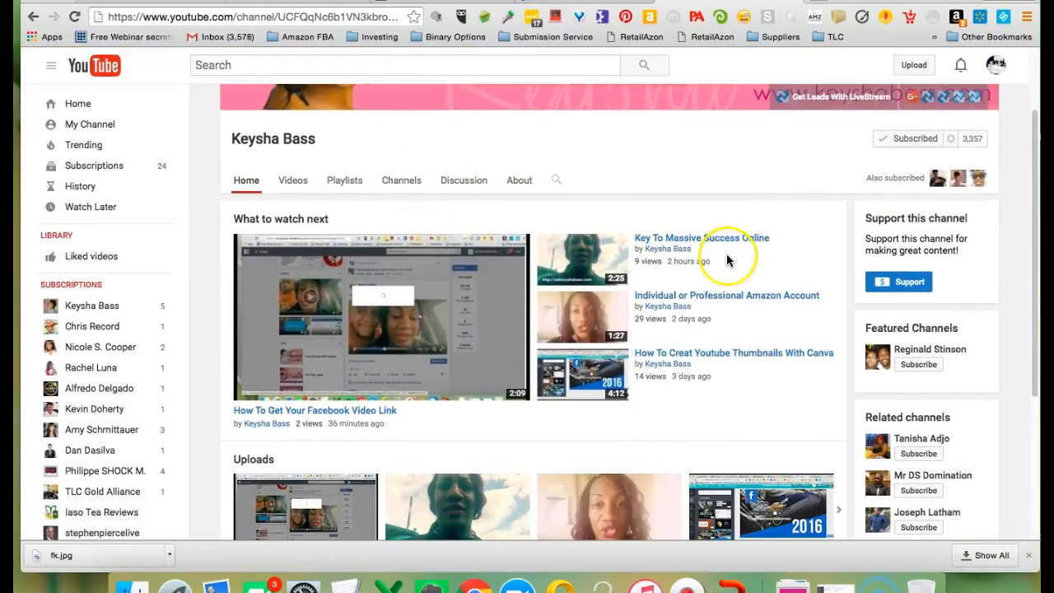
pyautogui.scroll(-3)
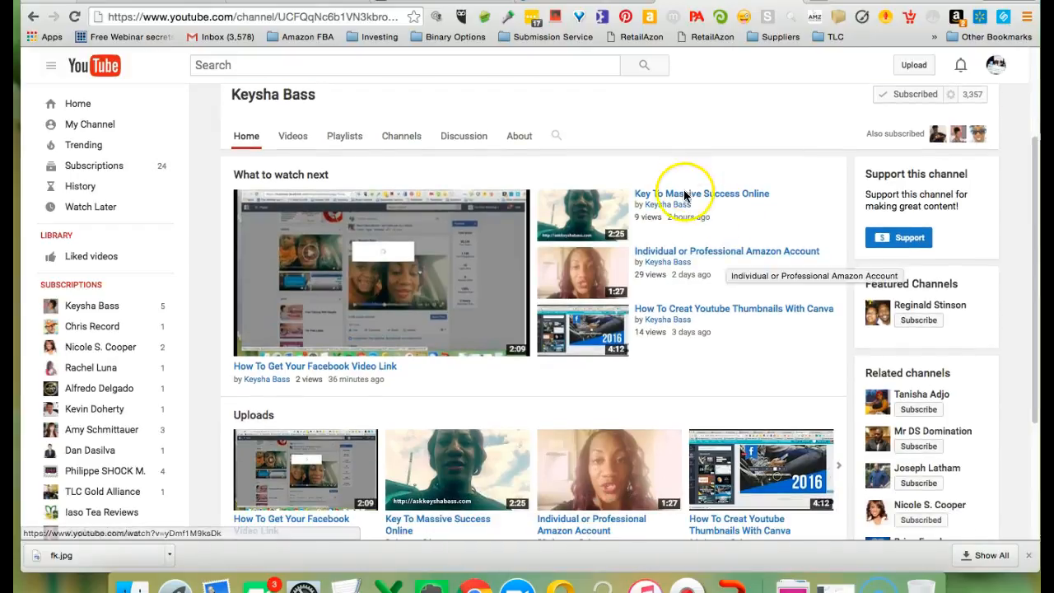
pyautogui.click(702, 192)
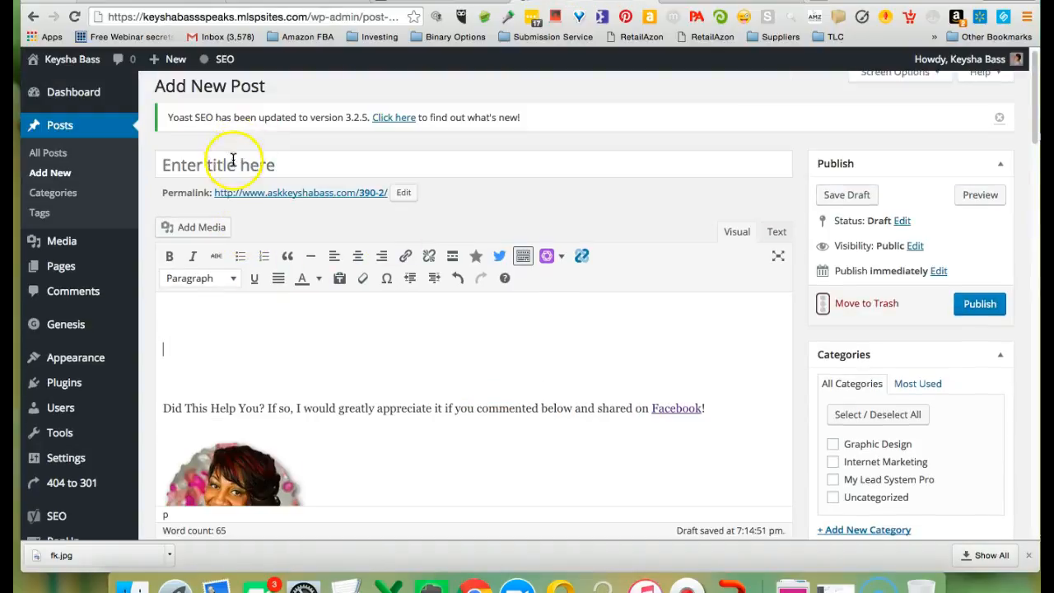
# - Paste 'Key To Massive Success Online' as the post title and the video link into the body
pyautogui.rightClick(234, 163)
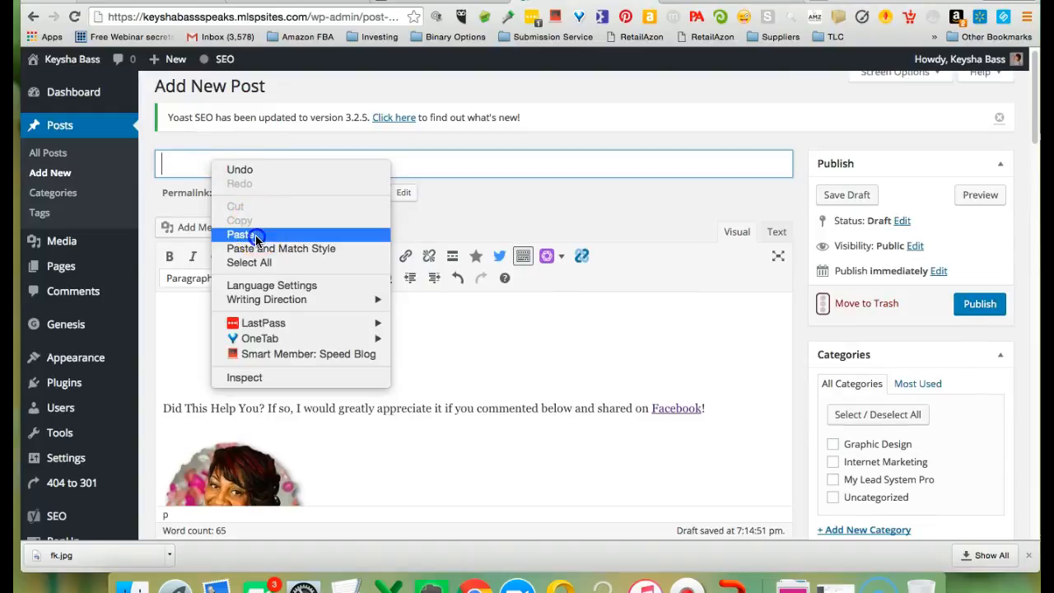
pyautogui.click(239, 233)
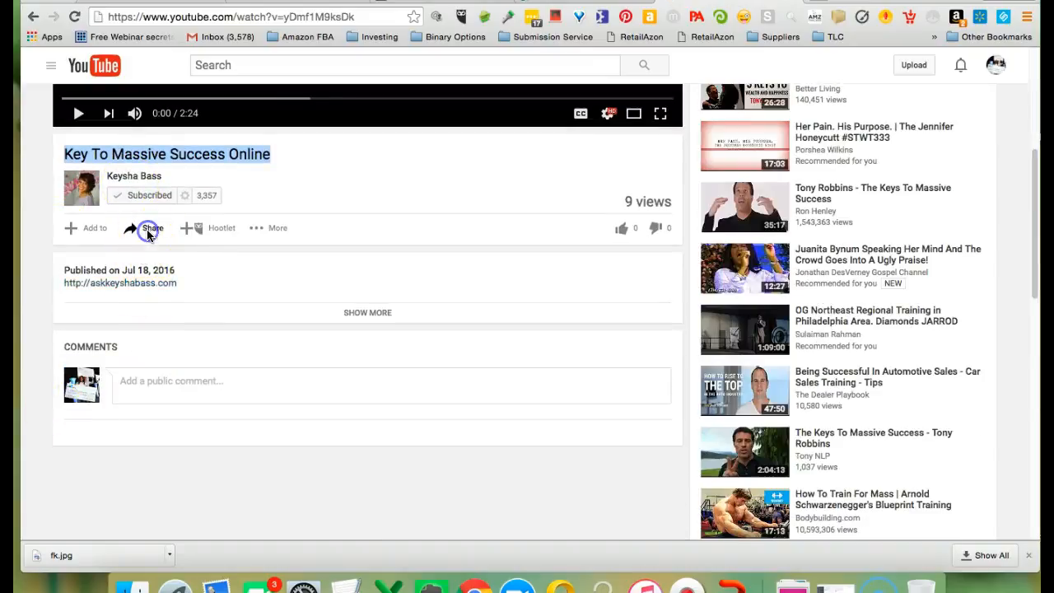
pyautogui.rightClick(148, 231)
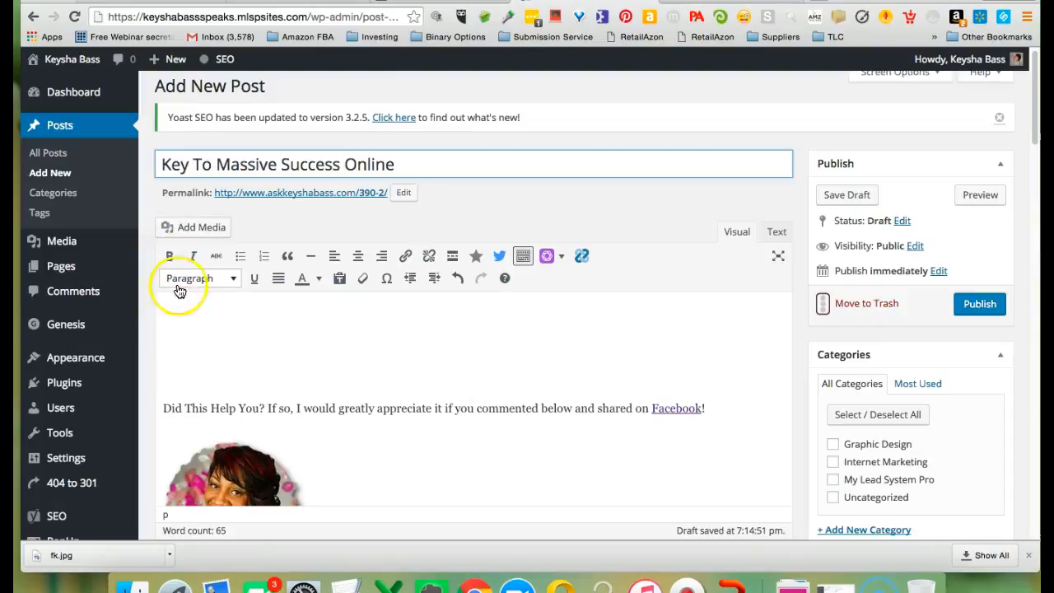
pyautogui.rightClick(247, 346)
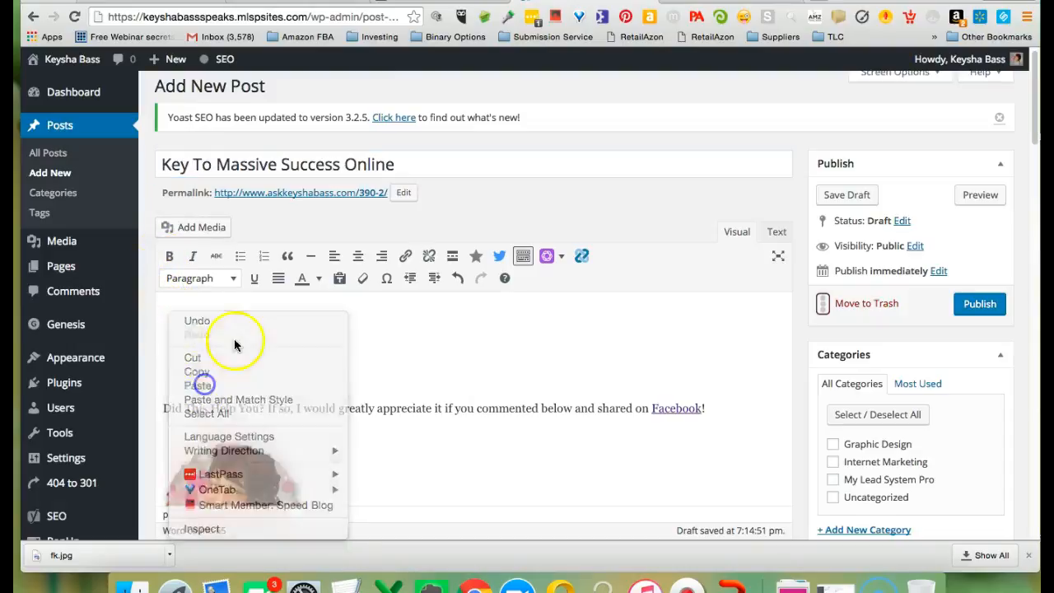
pyautogui.click(211, 326)
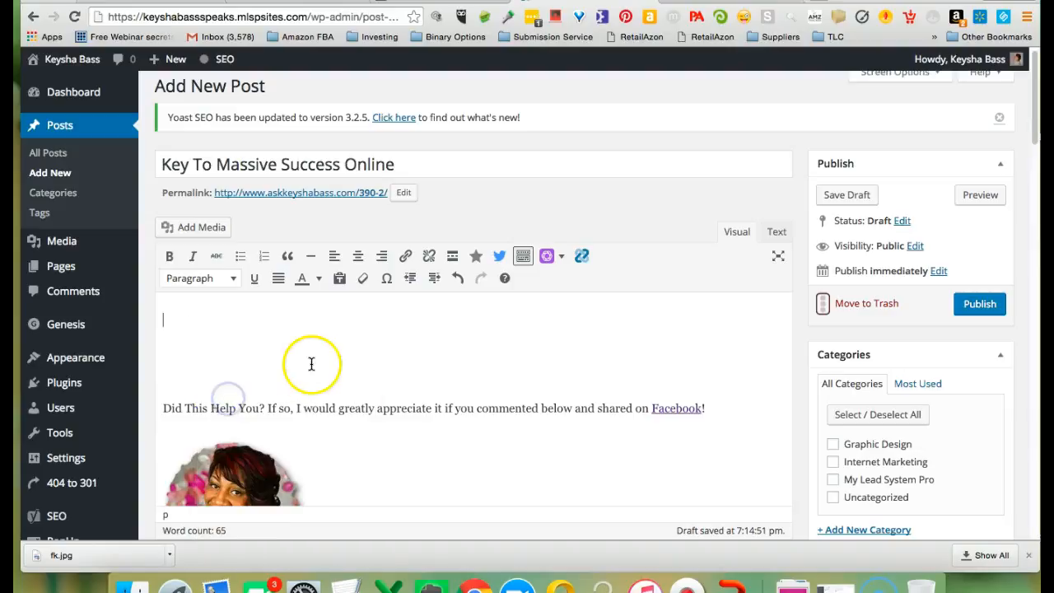
pyautogui.rightClick(312, 364)
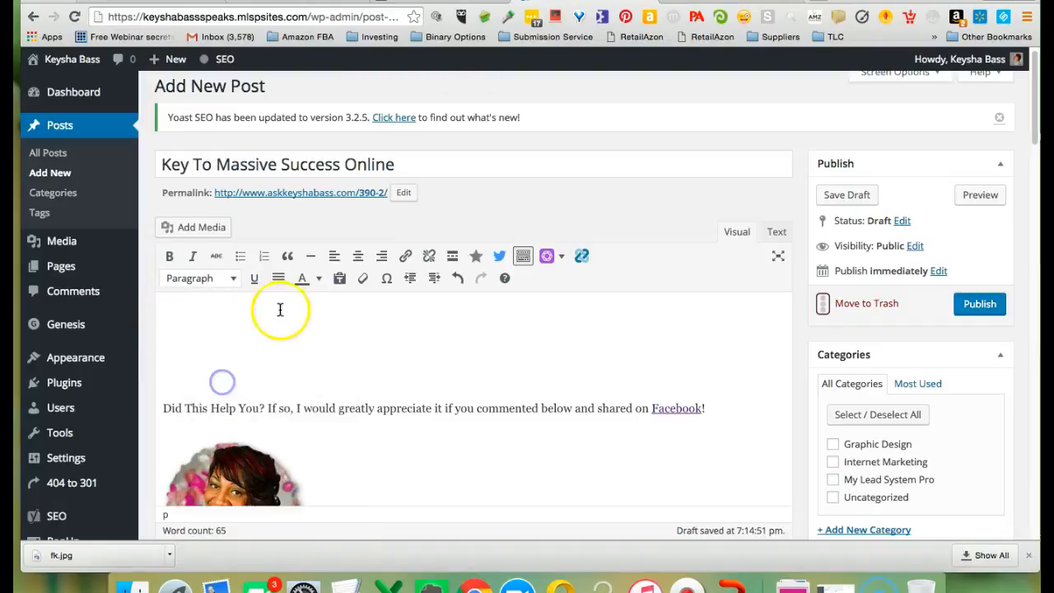
pyautogui.rightClick(280, 310)
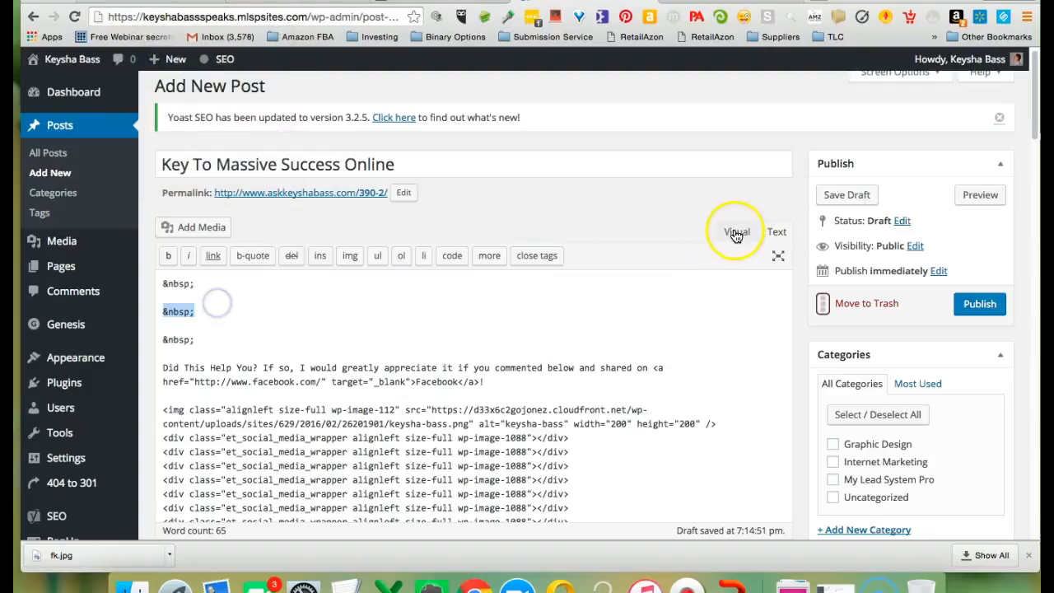
pyautogui.click(735, 230)
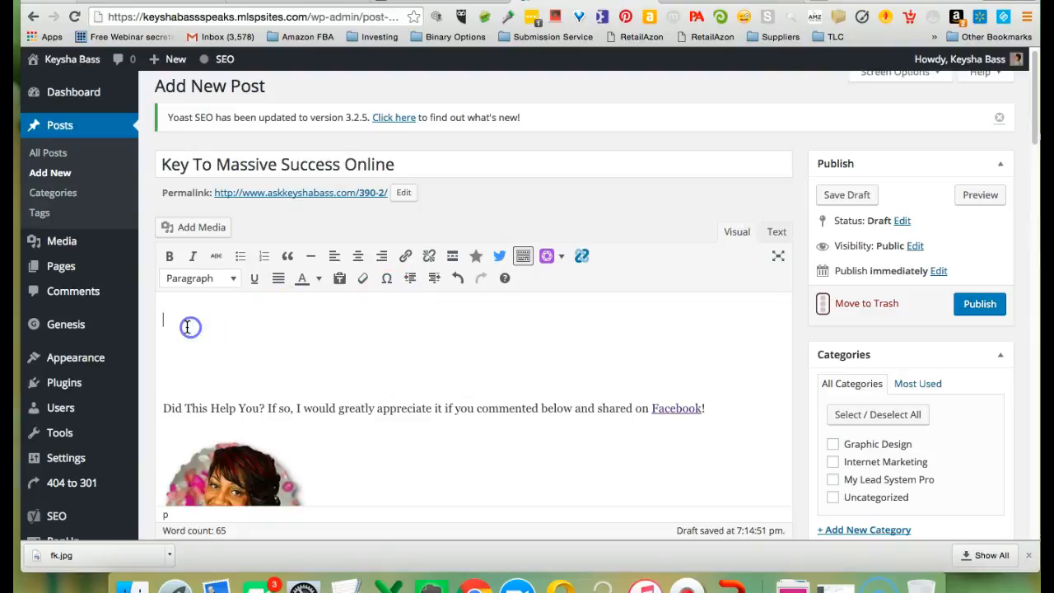
pyautogui.moveTo(229, 369)
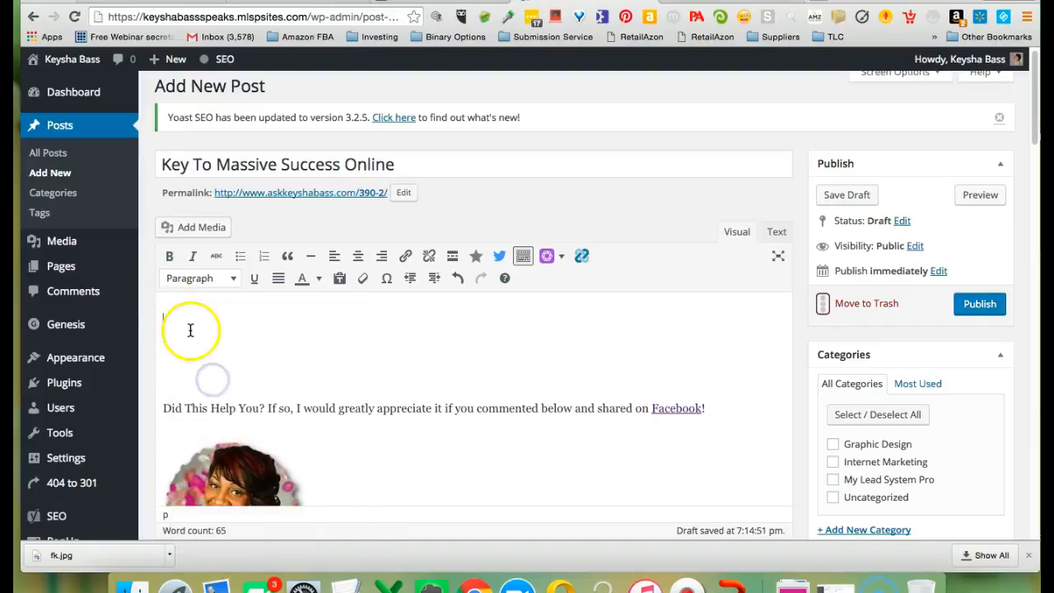
pyautogui.click(774, 231)
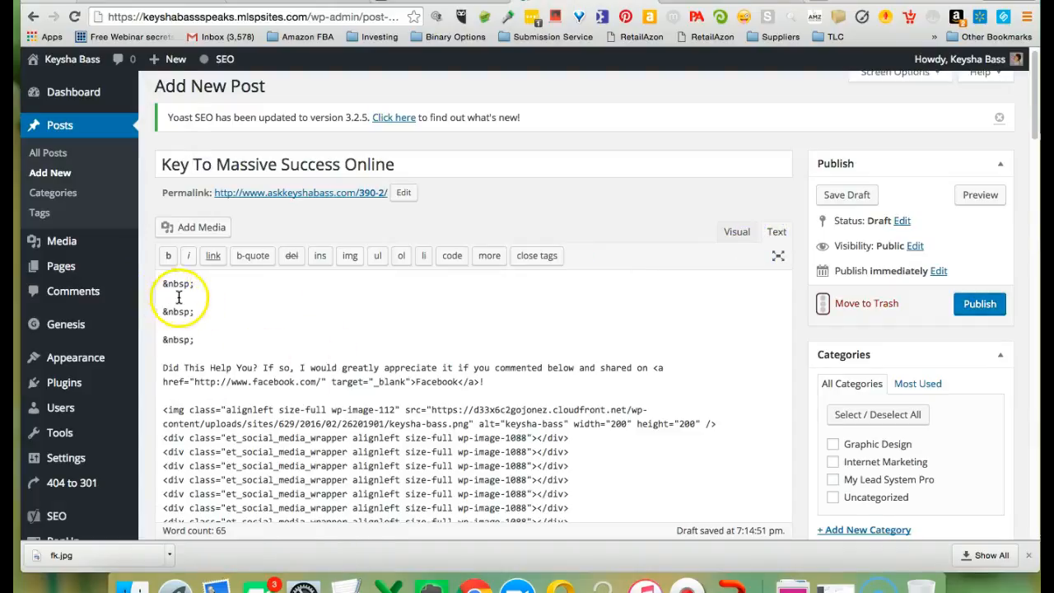
pyautogui.write('https://youtu.be/yDmf1M9ksDk')
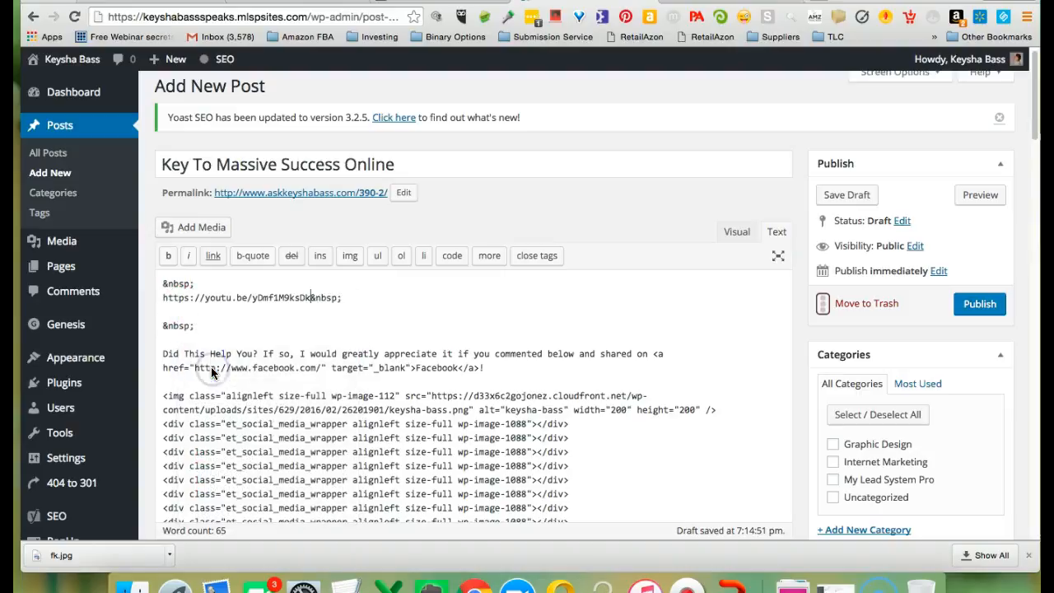
pyautogui.click(736, 231)
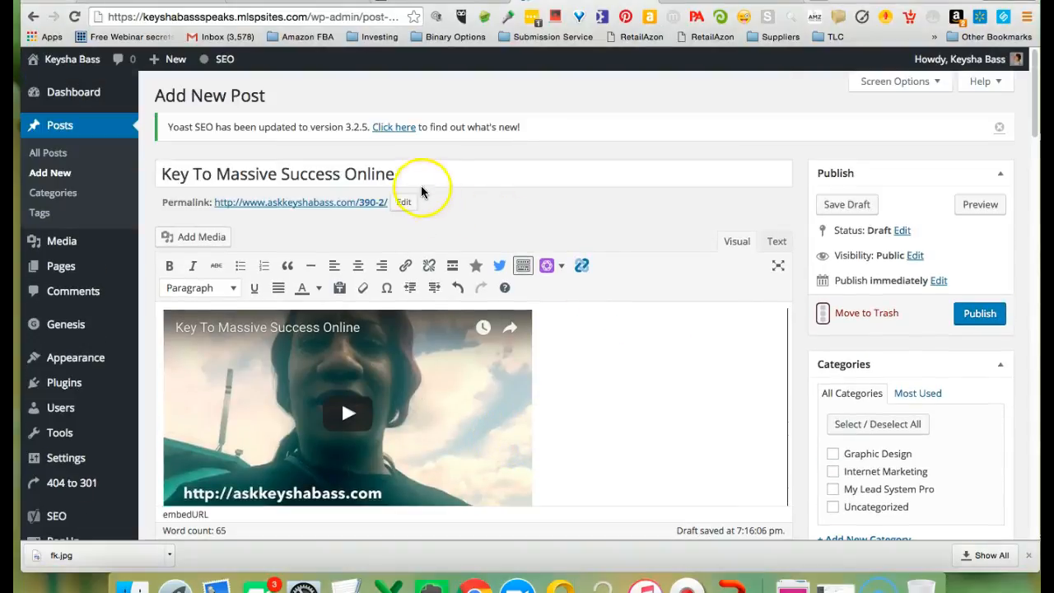
# - Copy the title and paste it as a heading above the embedded video
pyautogui.rightClick(211, 173)
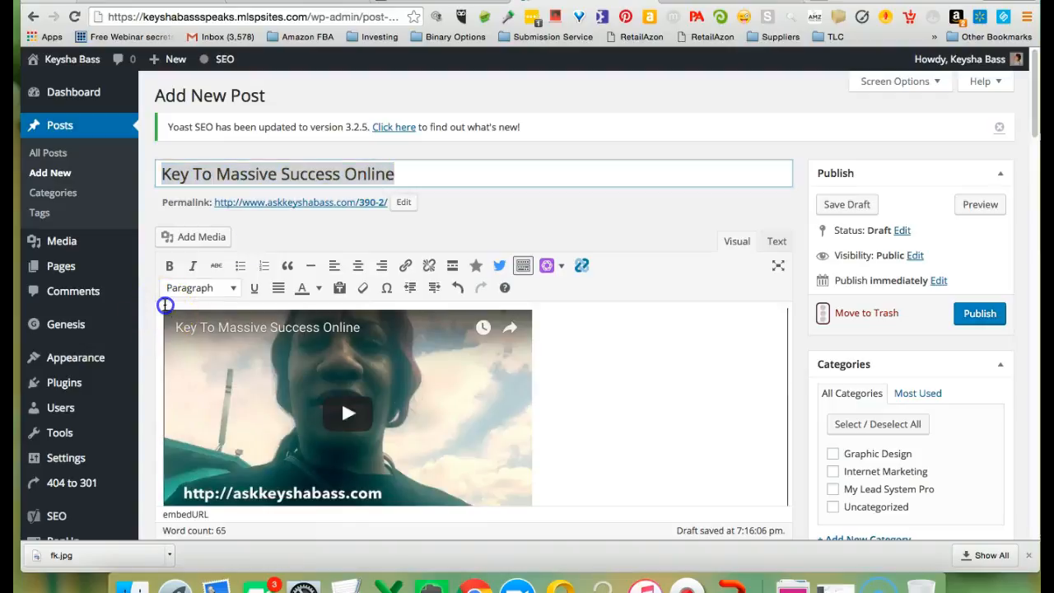
pyautogui.scroll(-3)
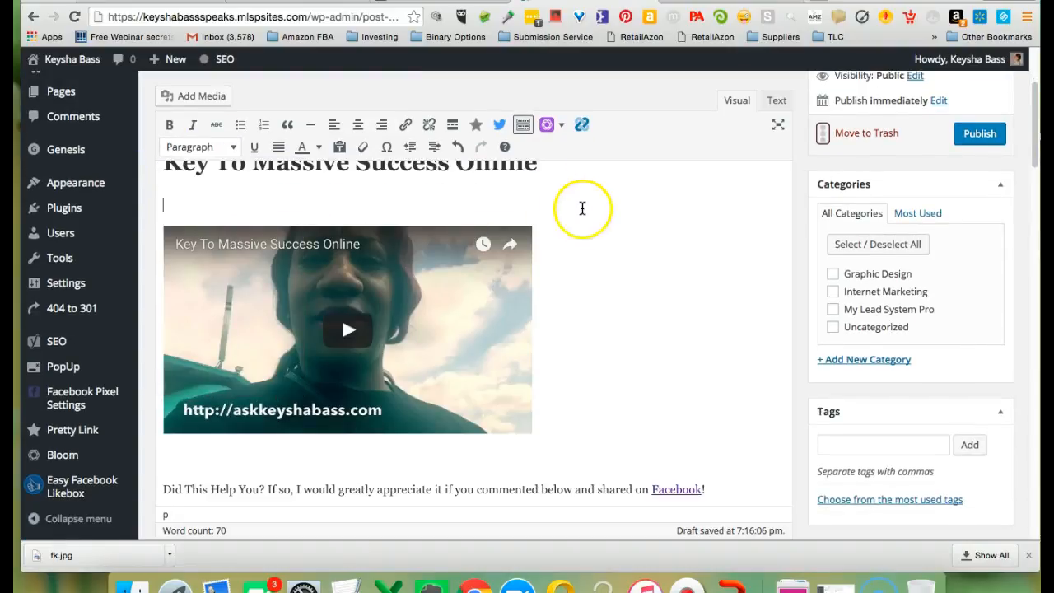
# - Add the tag 'online succss' to the post in the Tags box
pyautogui.scroll(-3)
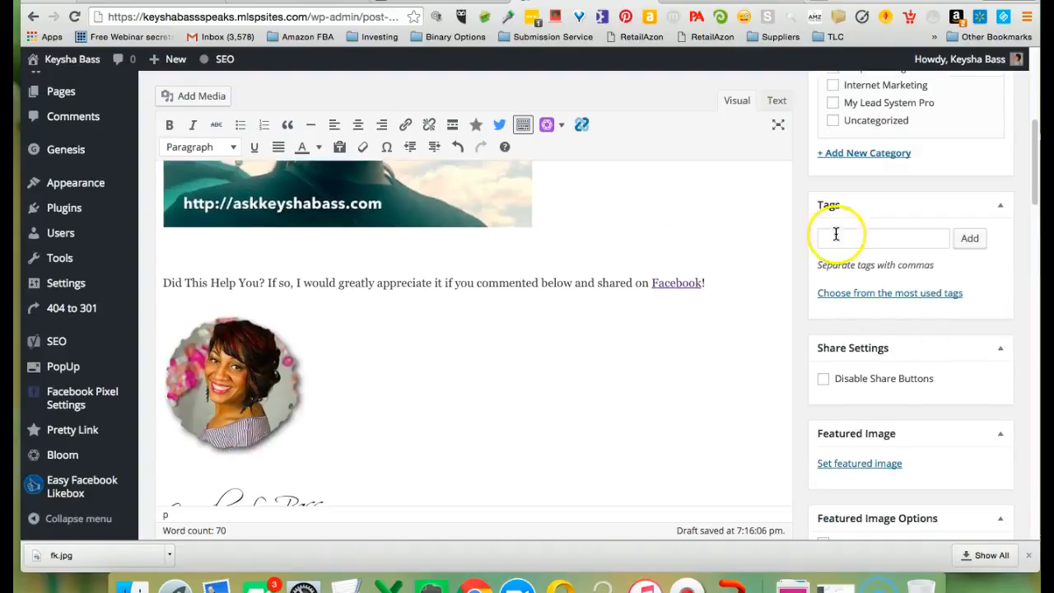
pyautogui.write('massi')
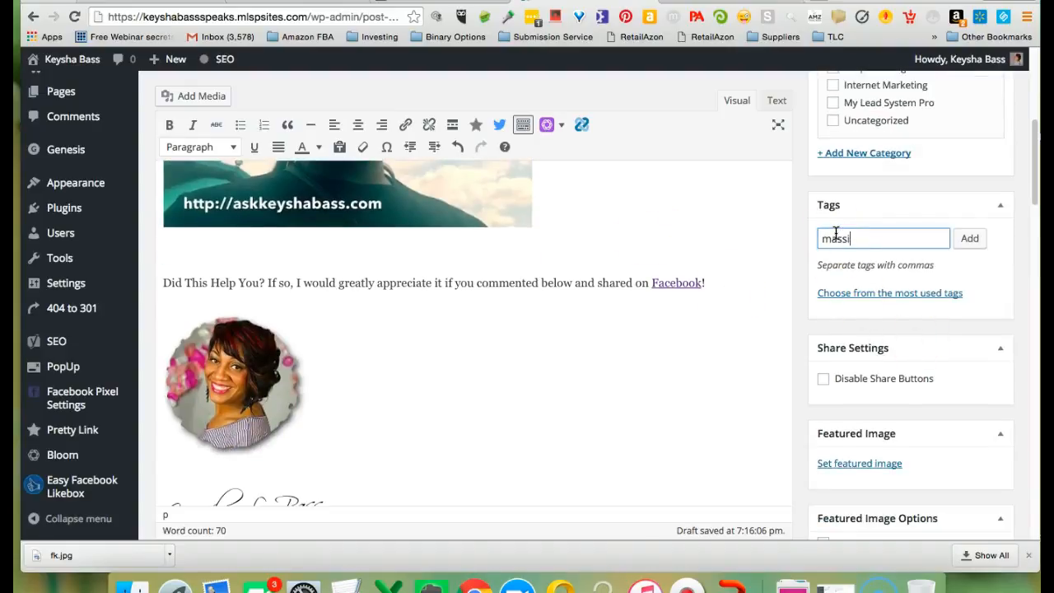
pyautogui.write('online succss')
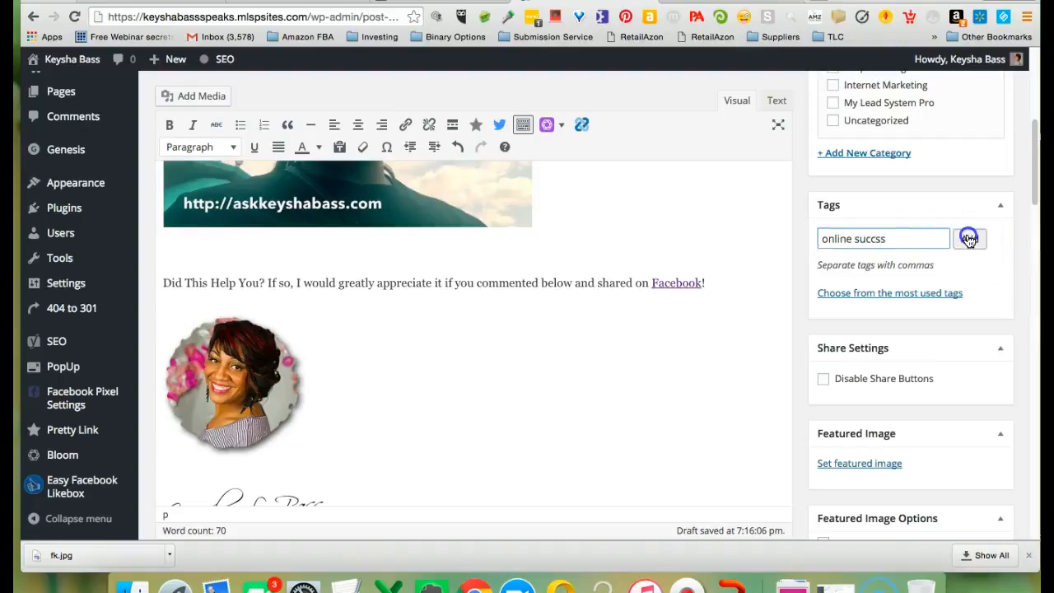
pyautogui.click(970, 238)
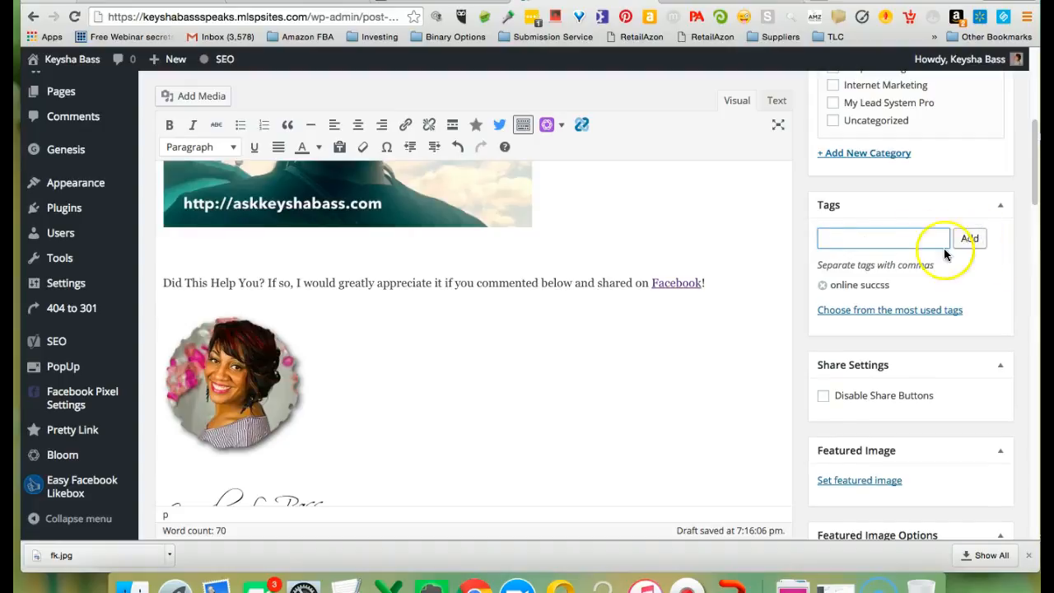
pyautogui.scroll(-3)
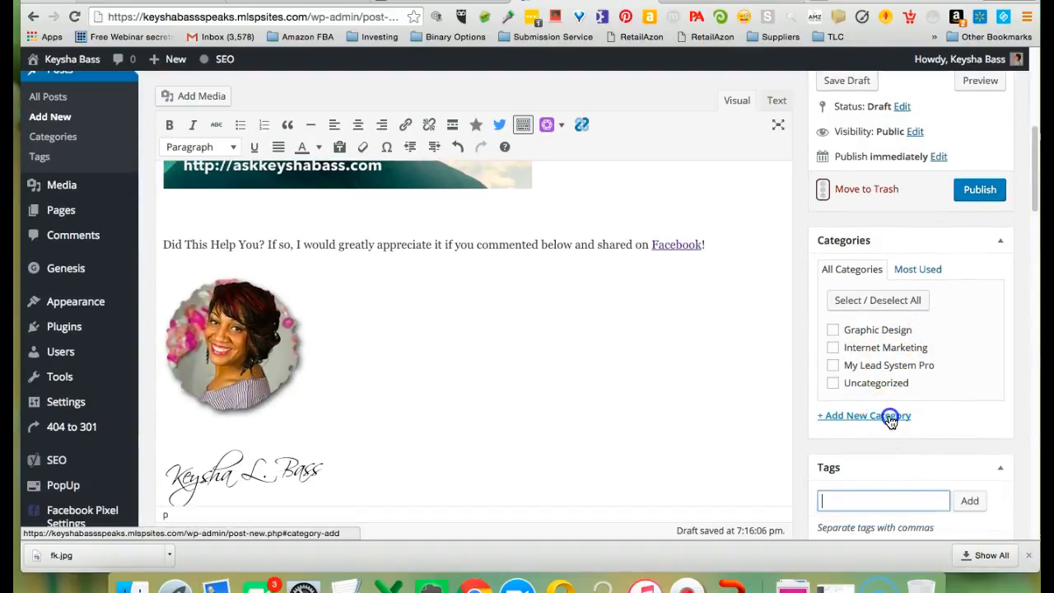
# - Create a new 'Motivation' category, checked for this post
pyautogui.write('Motivation')
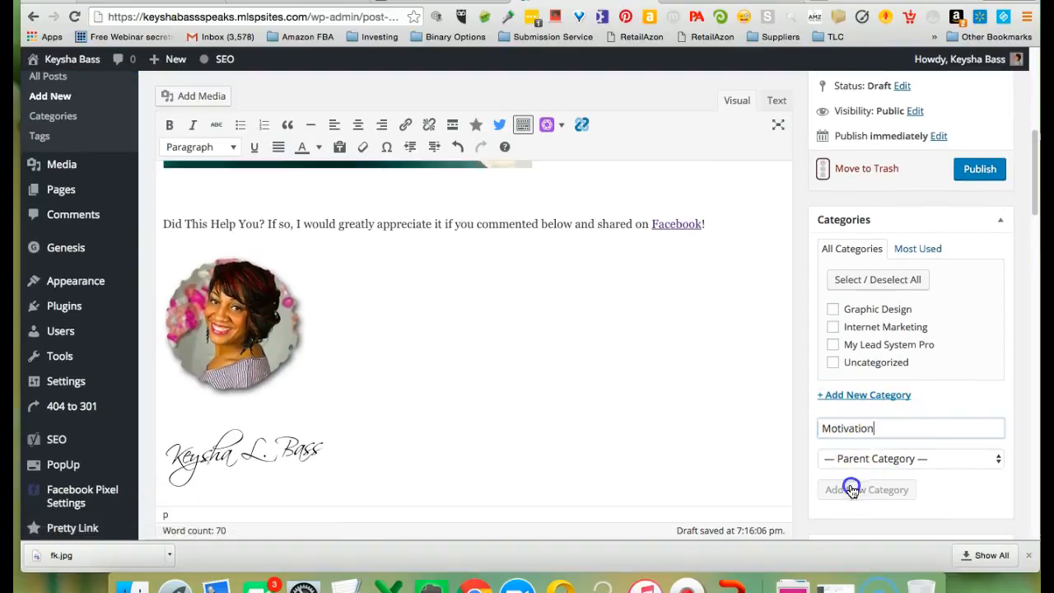
pyautogui.click(866, 489)
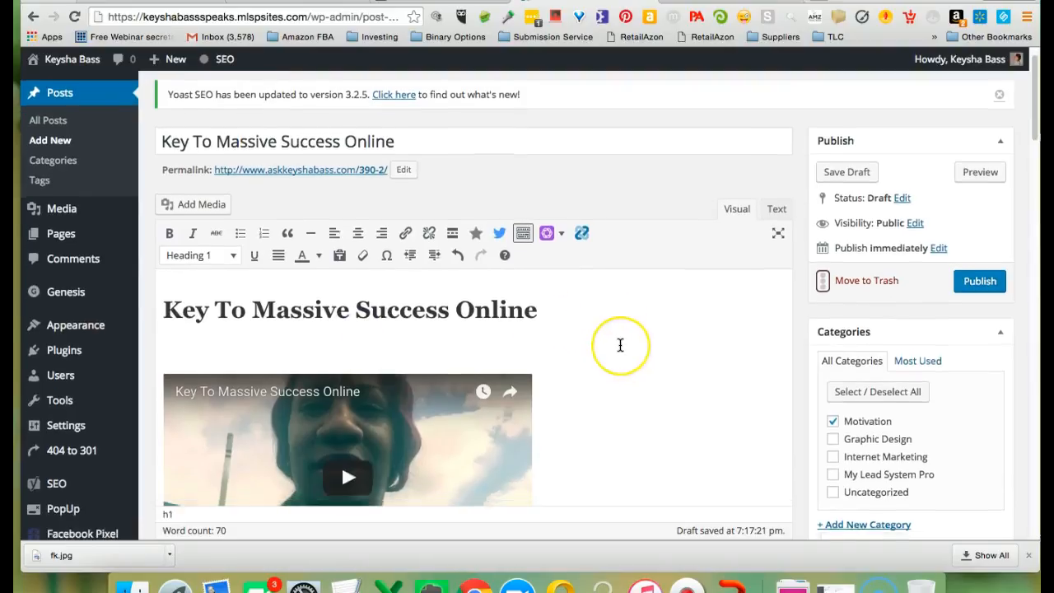
pyautogui.scroll(-3)
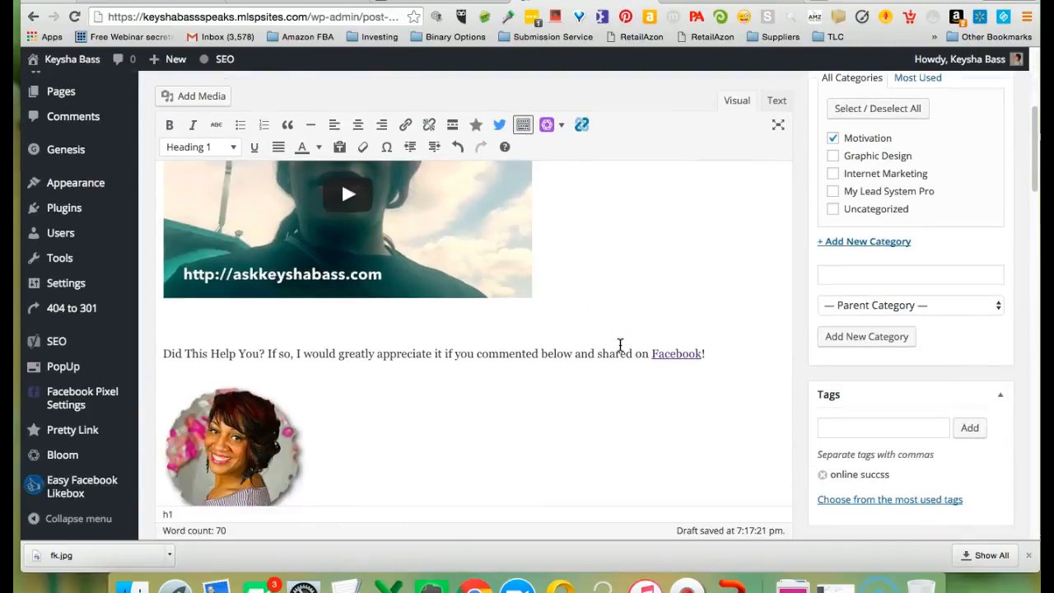
pyautogui.scroll(-3)
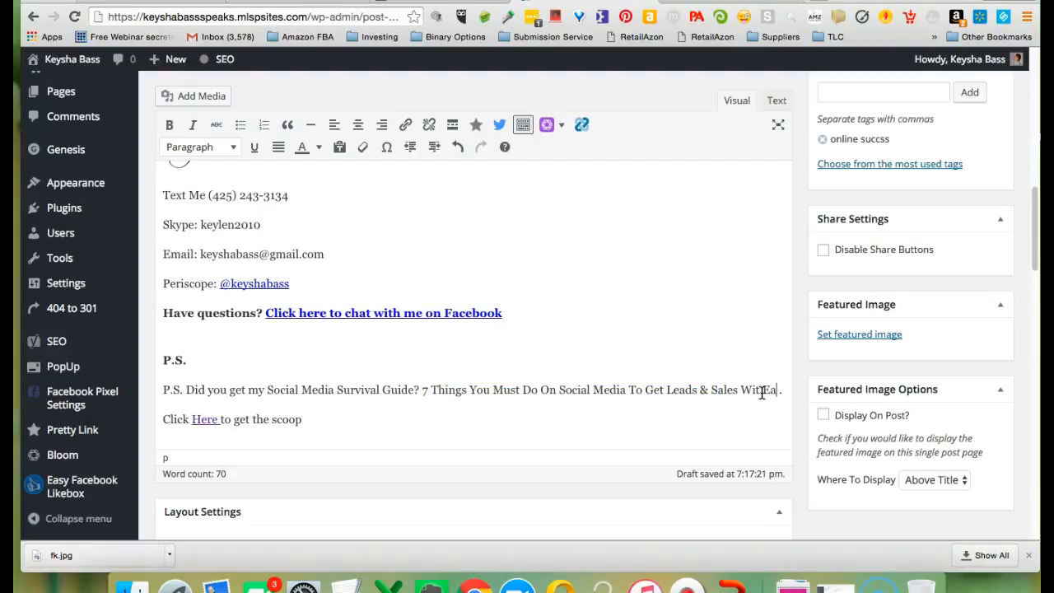
# - Finish the P.S. line with 'Ease.' and bold the 'Click Here to get the scoop' line
pyautogui.write('East')
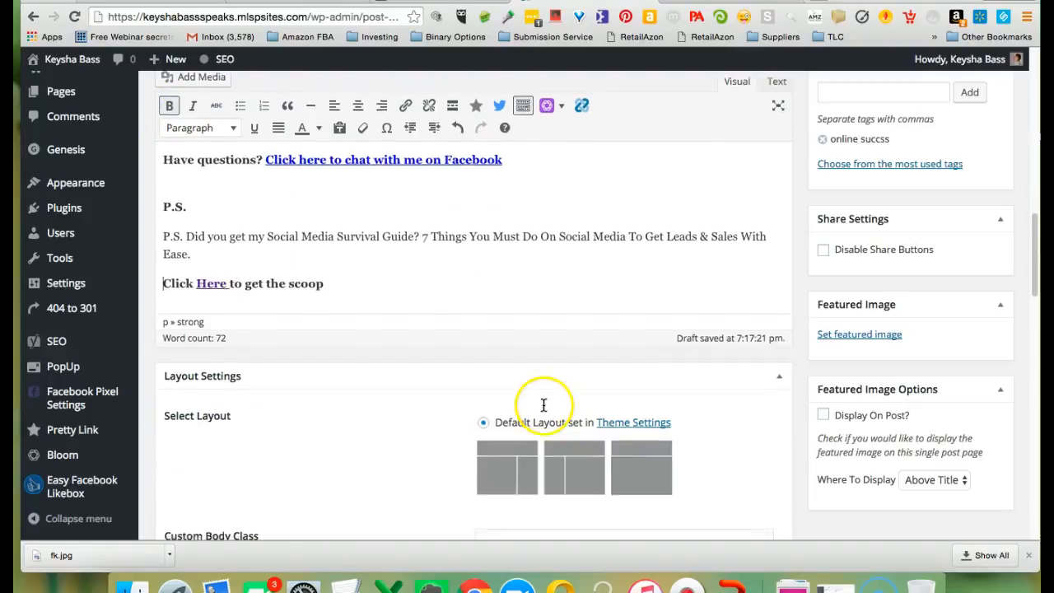
pyautogui.scroll(-3)
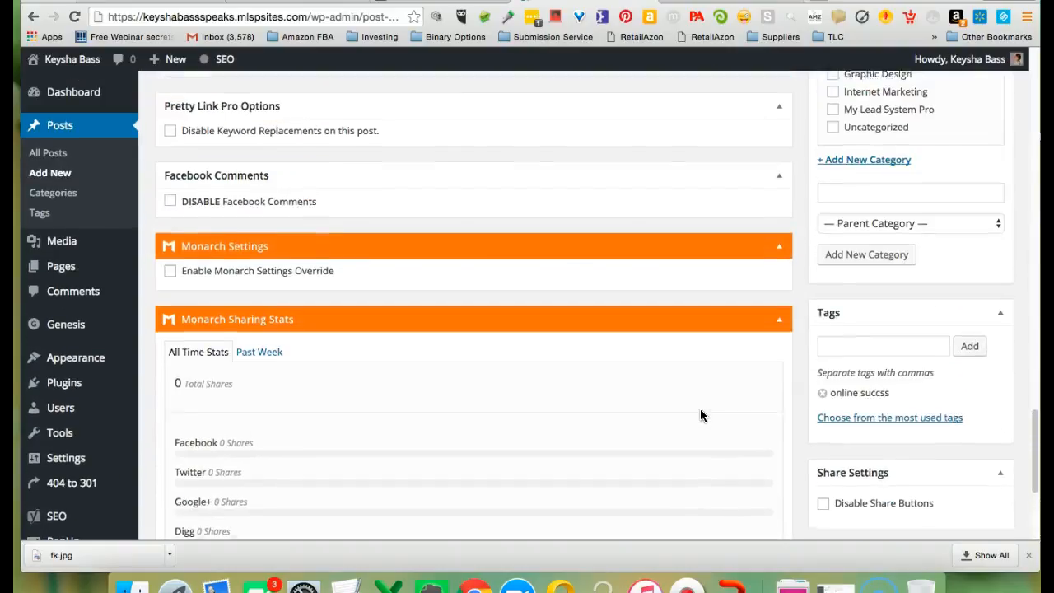
pyautogui.scroll(3)
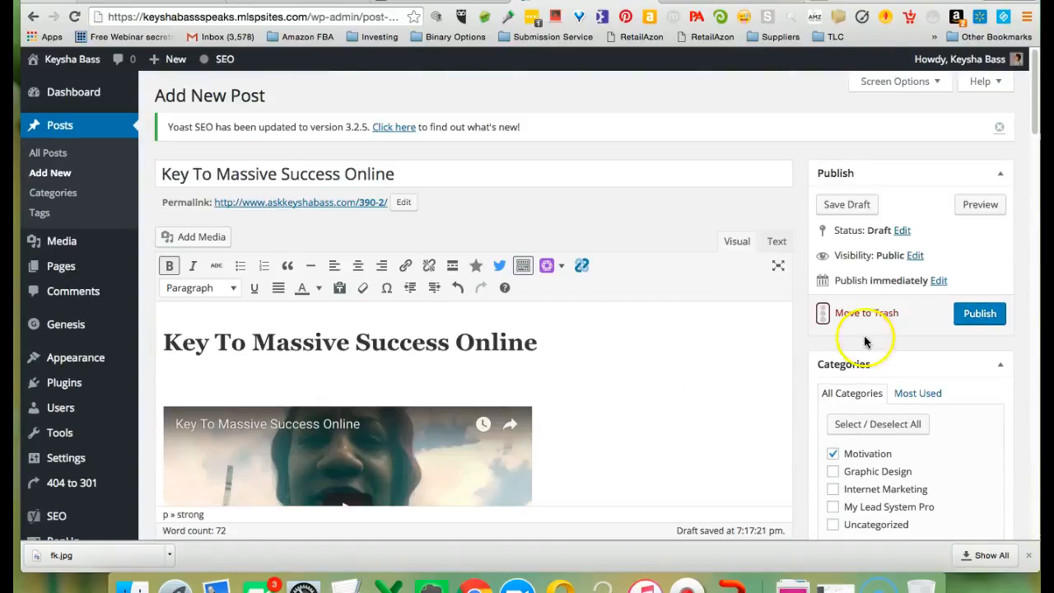
# - Publish the 'Key To Massive Success Online' post
pyautogui.click(978, 313)
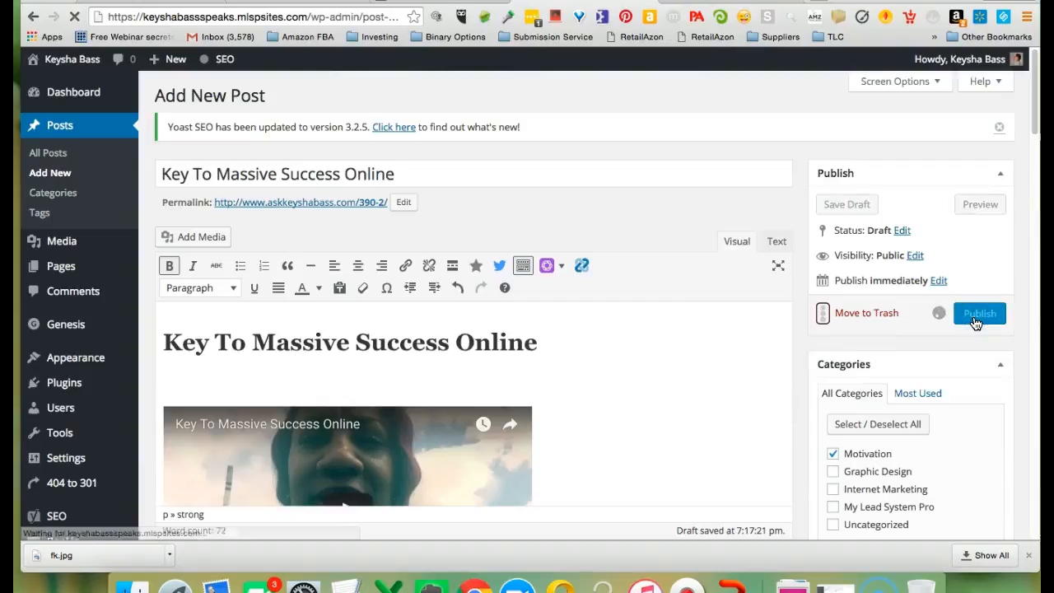
pyautogui.click(979, 313)
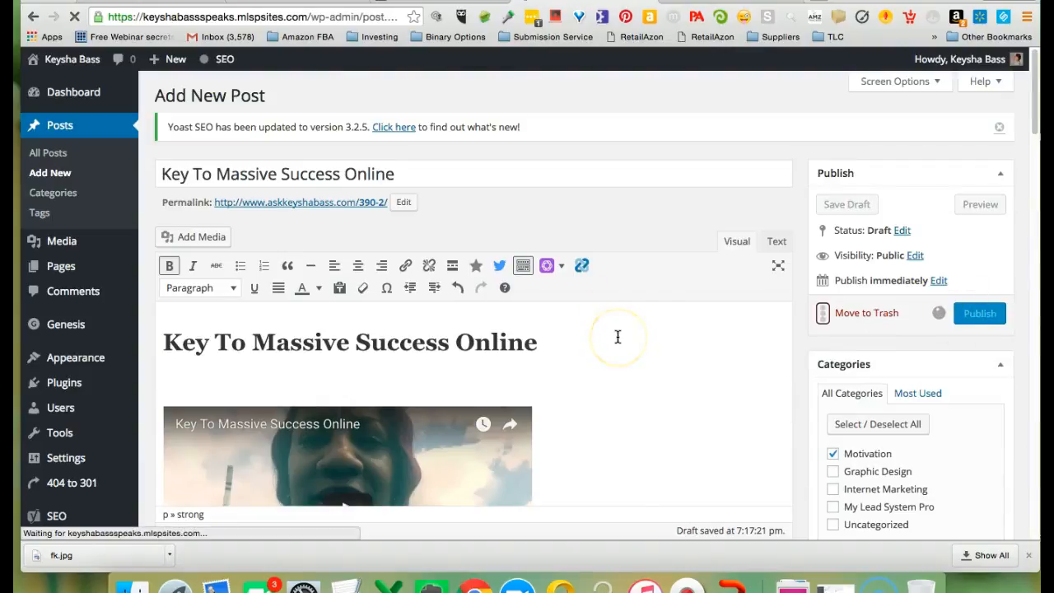
pyautogui.moveTo(481, 246)
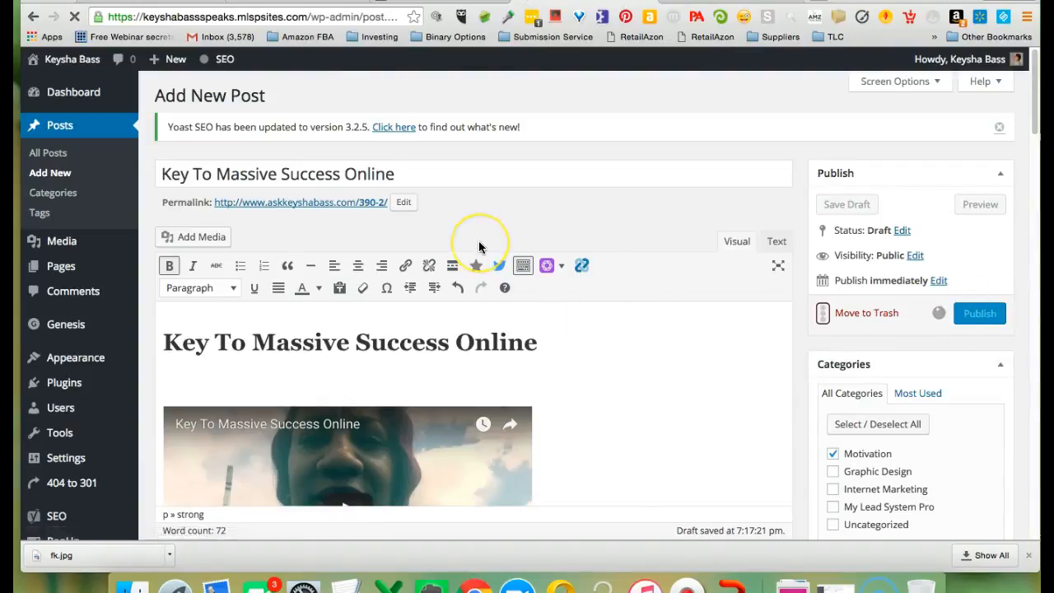
pyautogui.click(978, 313)
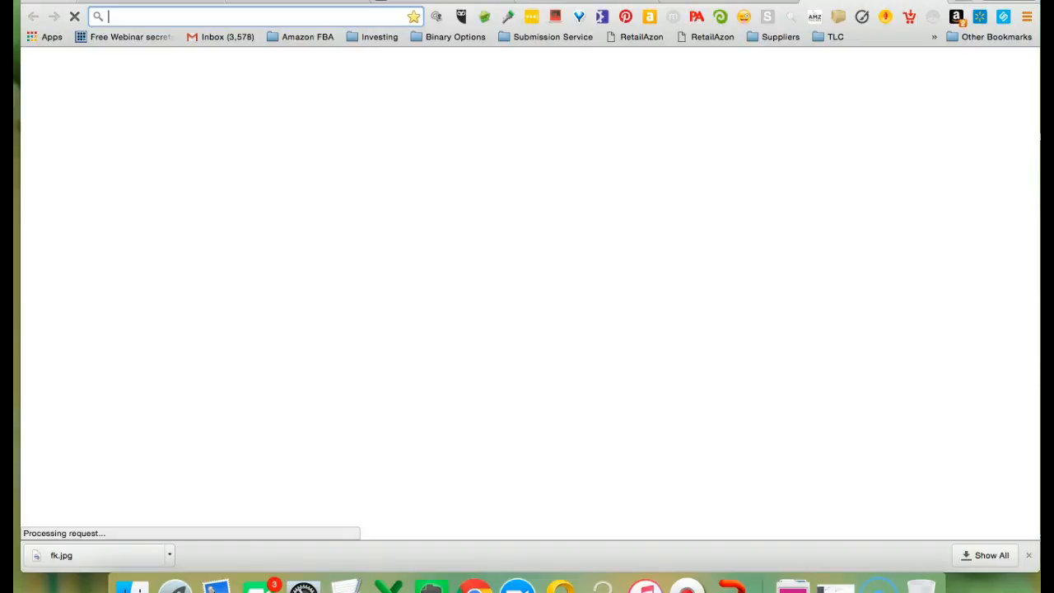
# - Navigate to askkeyshabass.com and scroll through the live post's heading, embedded video and author picture
pyautogui.write('askkeyshabass.com')
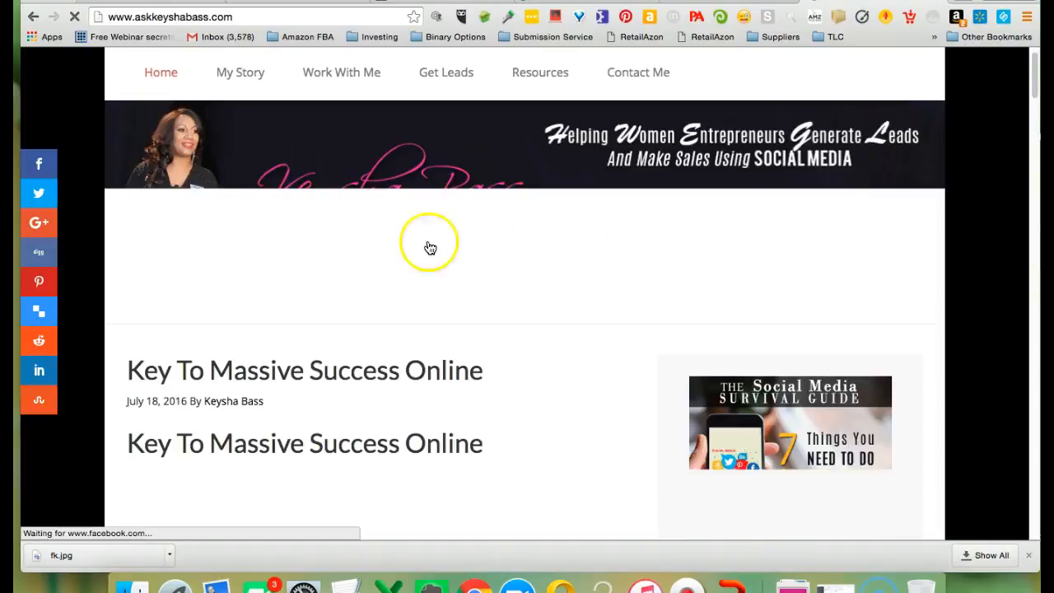
pyautogui.scroll(-3)
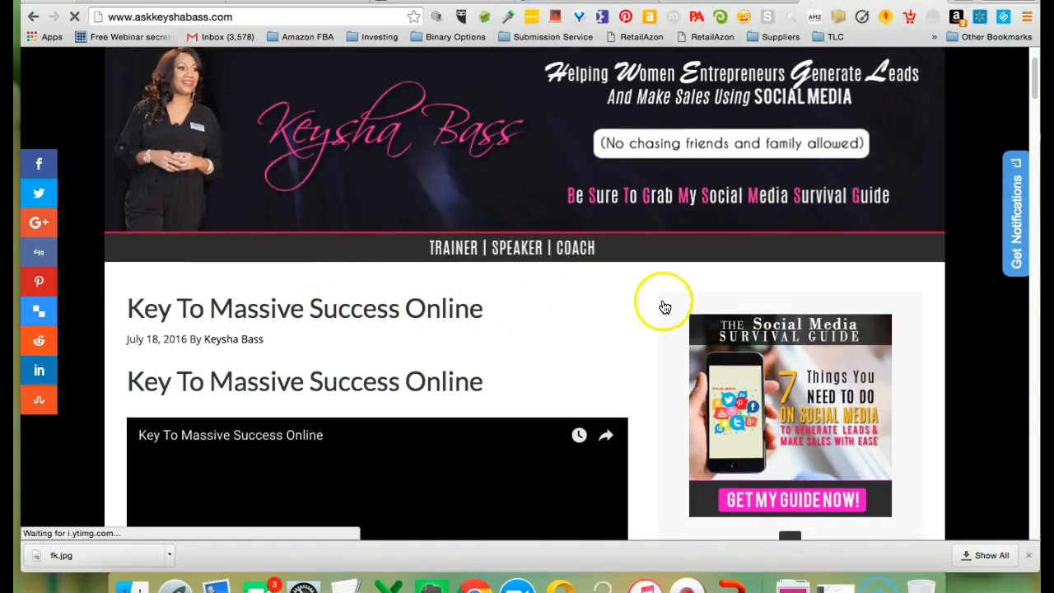
pyautogui.scroll(-3)
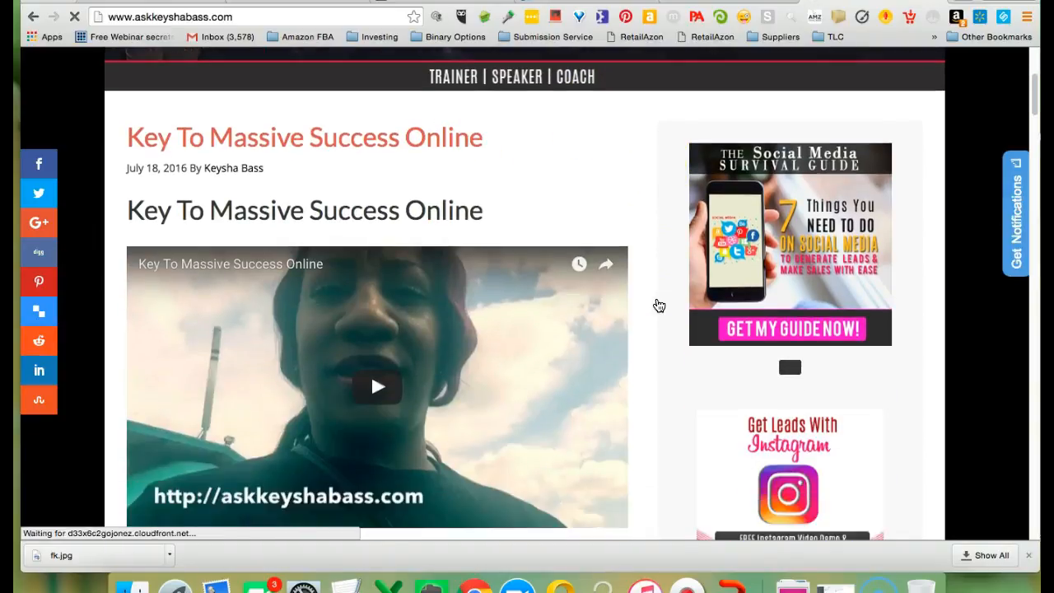
pyautogui.scroll(-3)
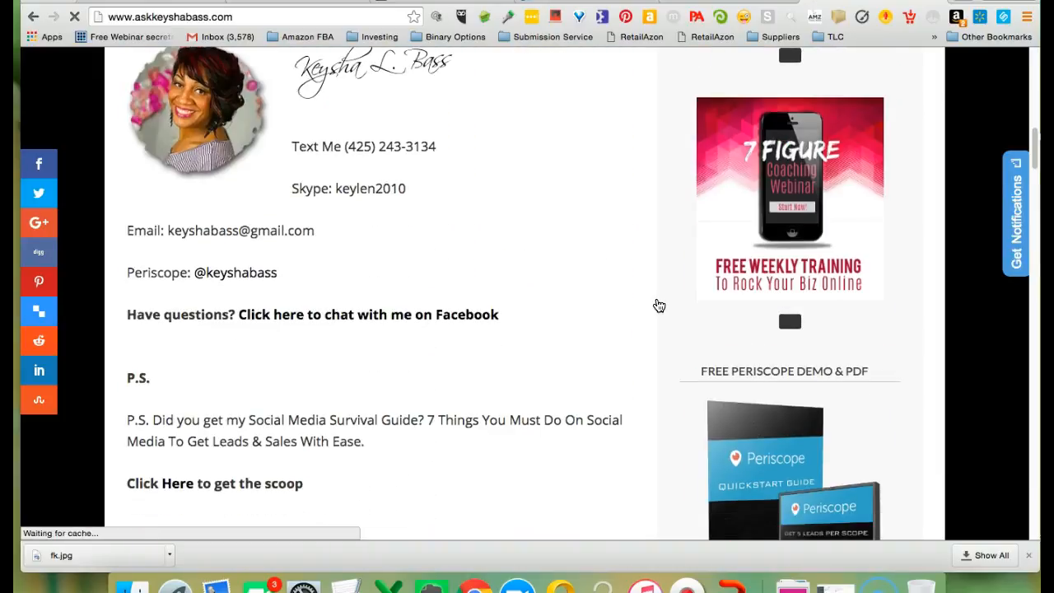
pyautogui.scroll(-3)
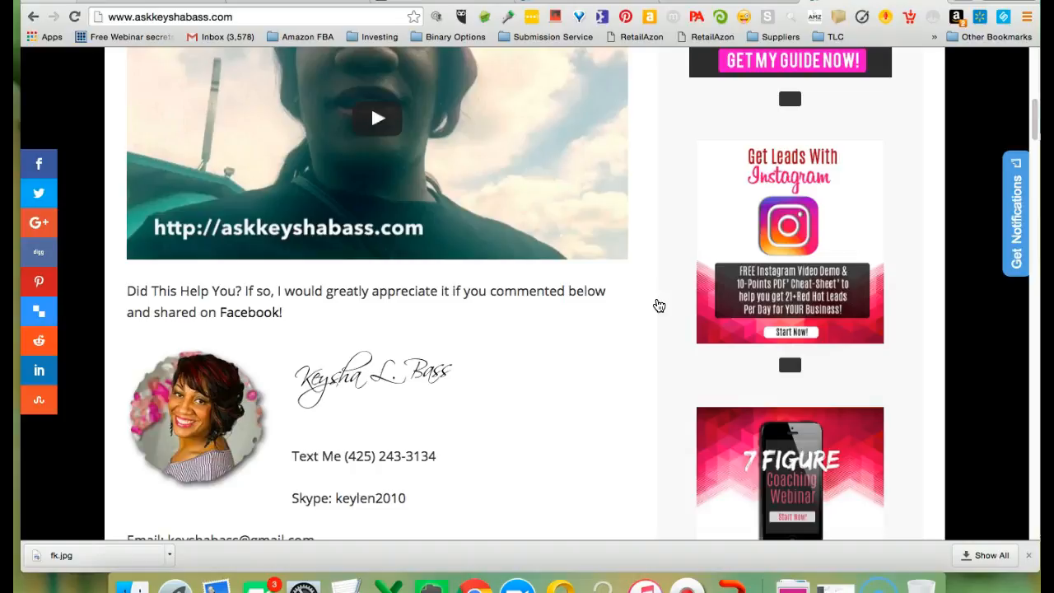
pyautogui.scroll(3)
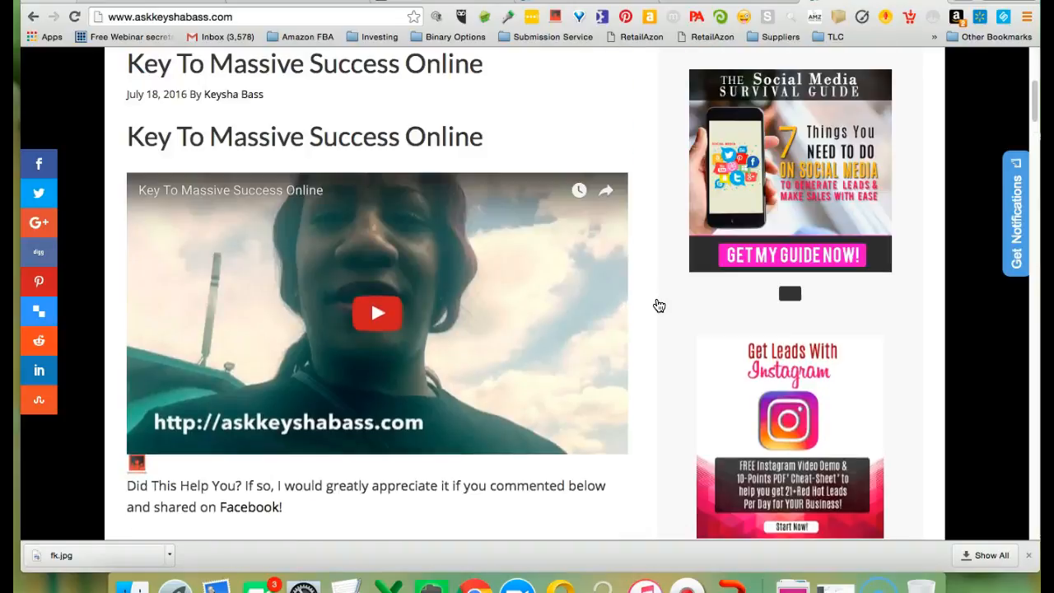
pyautogui.scroll(3)
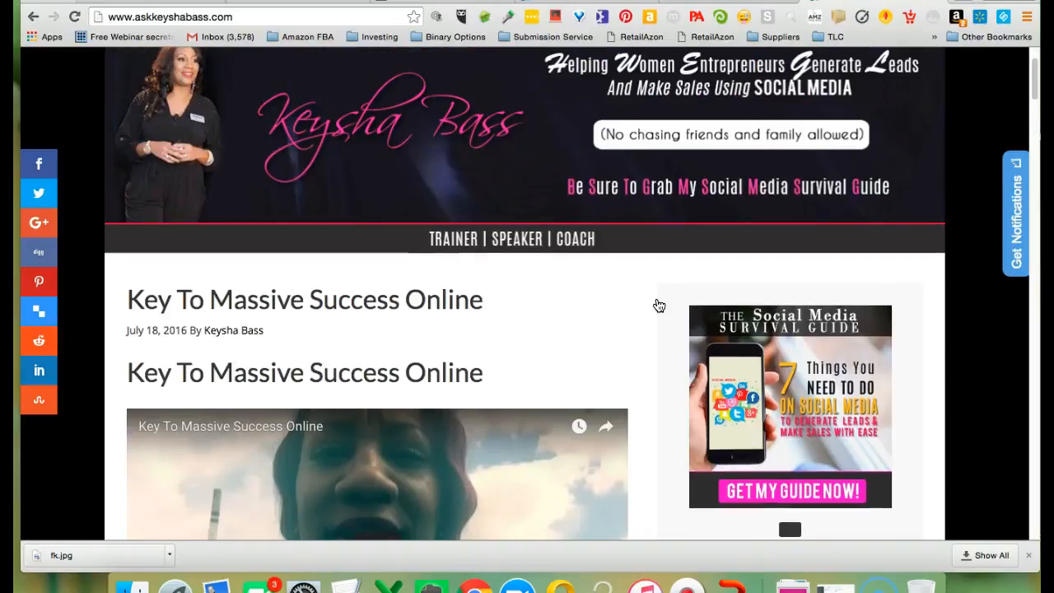
pyautogui.scroll(-3)
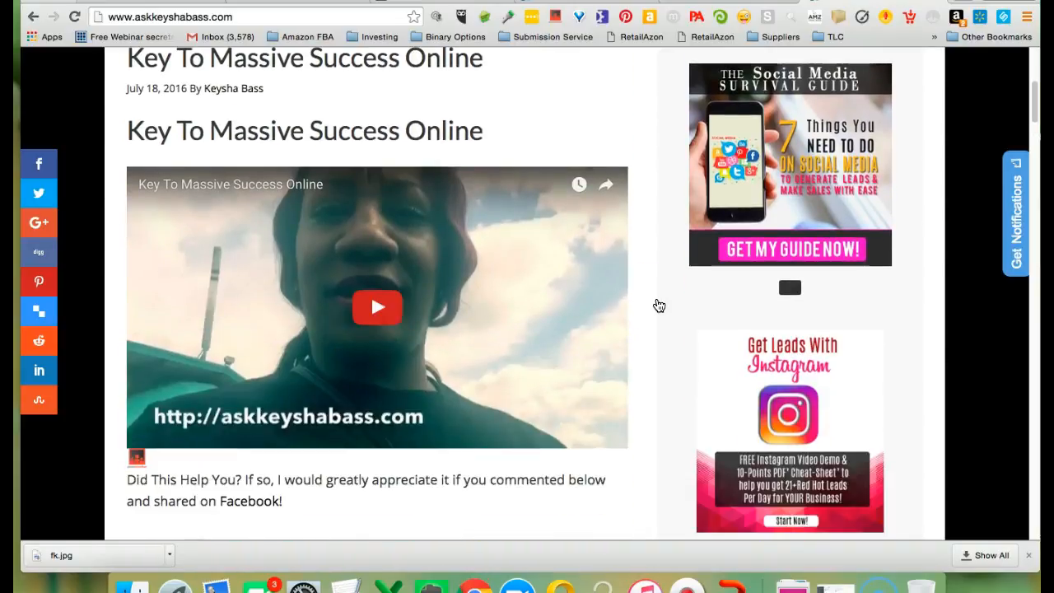